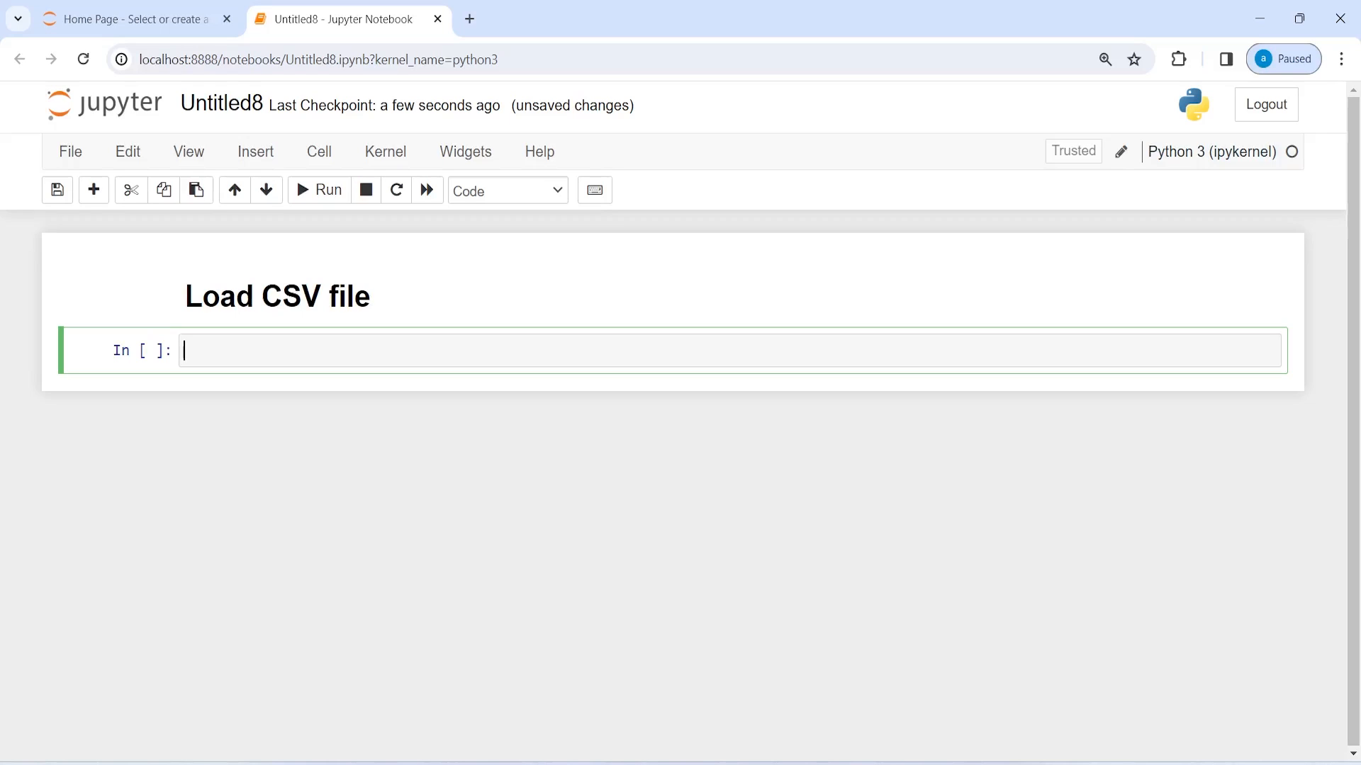
Run a cell with 'from langchain_community.document_loaders import CSVLoader'.
type("from")
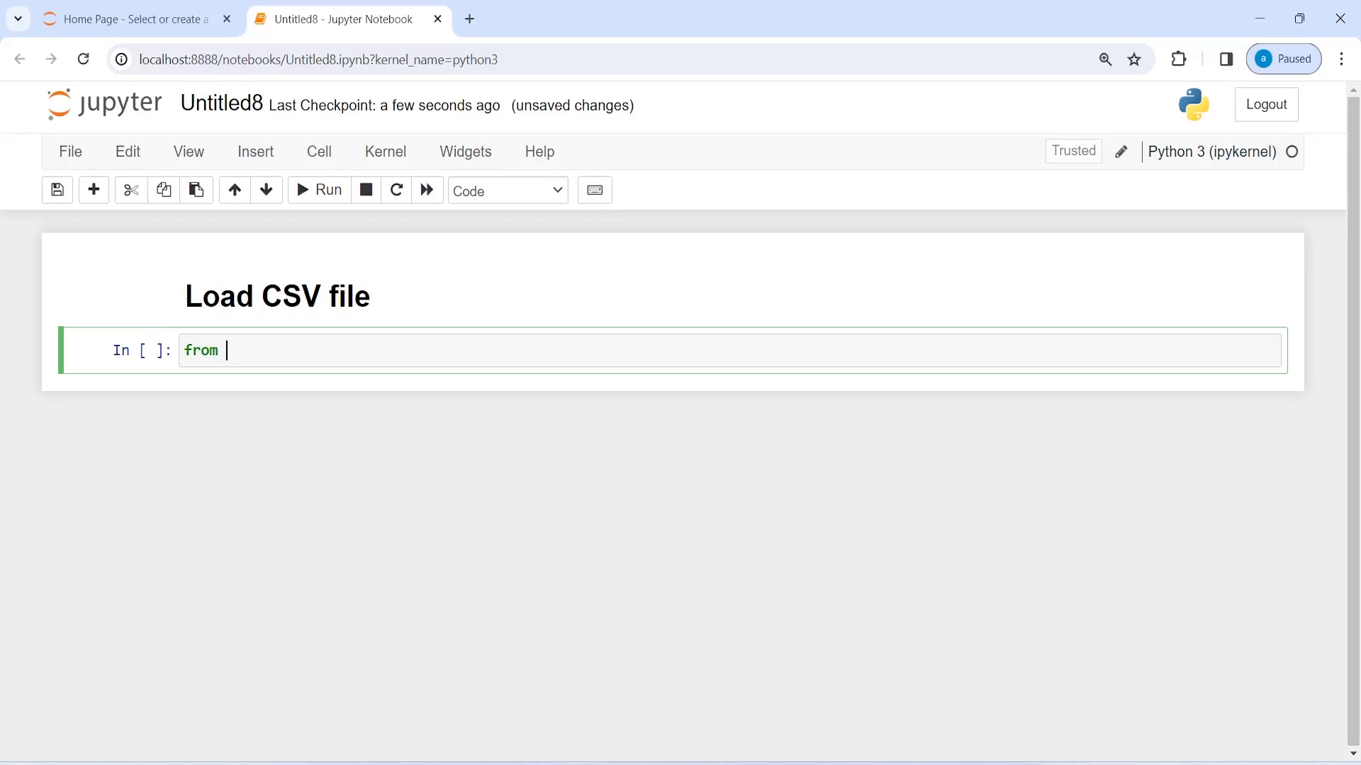
type("langch")
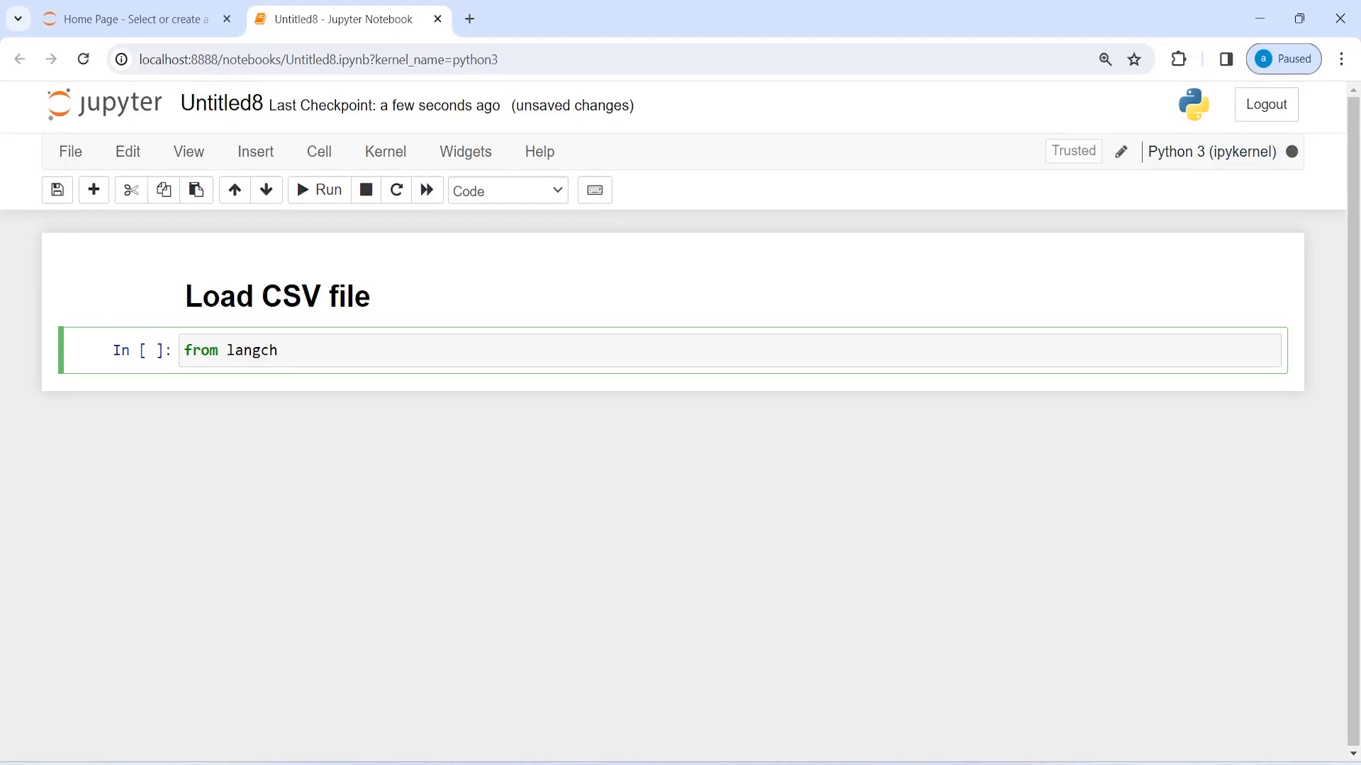
key("Tab")
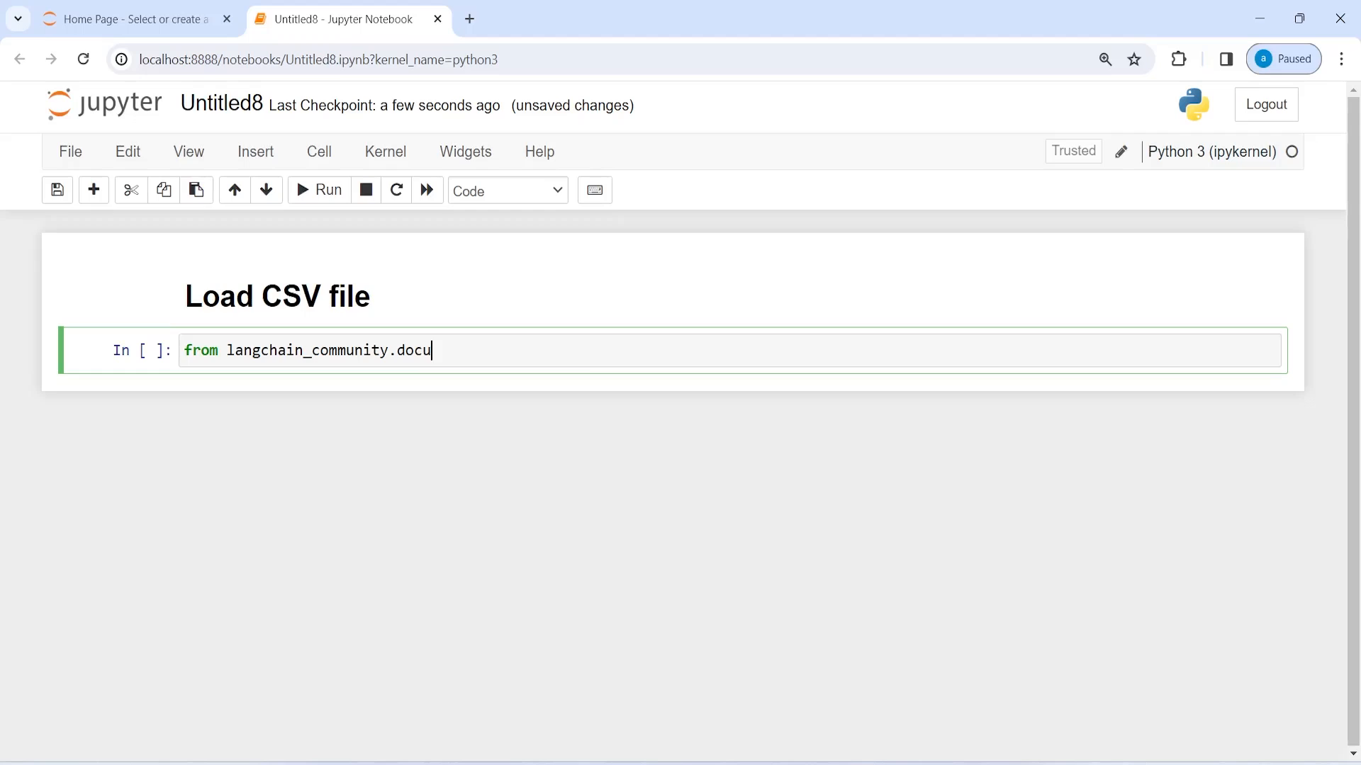
type("ment_loaders i")
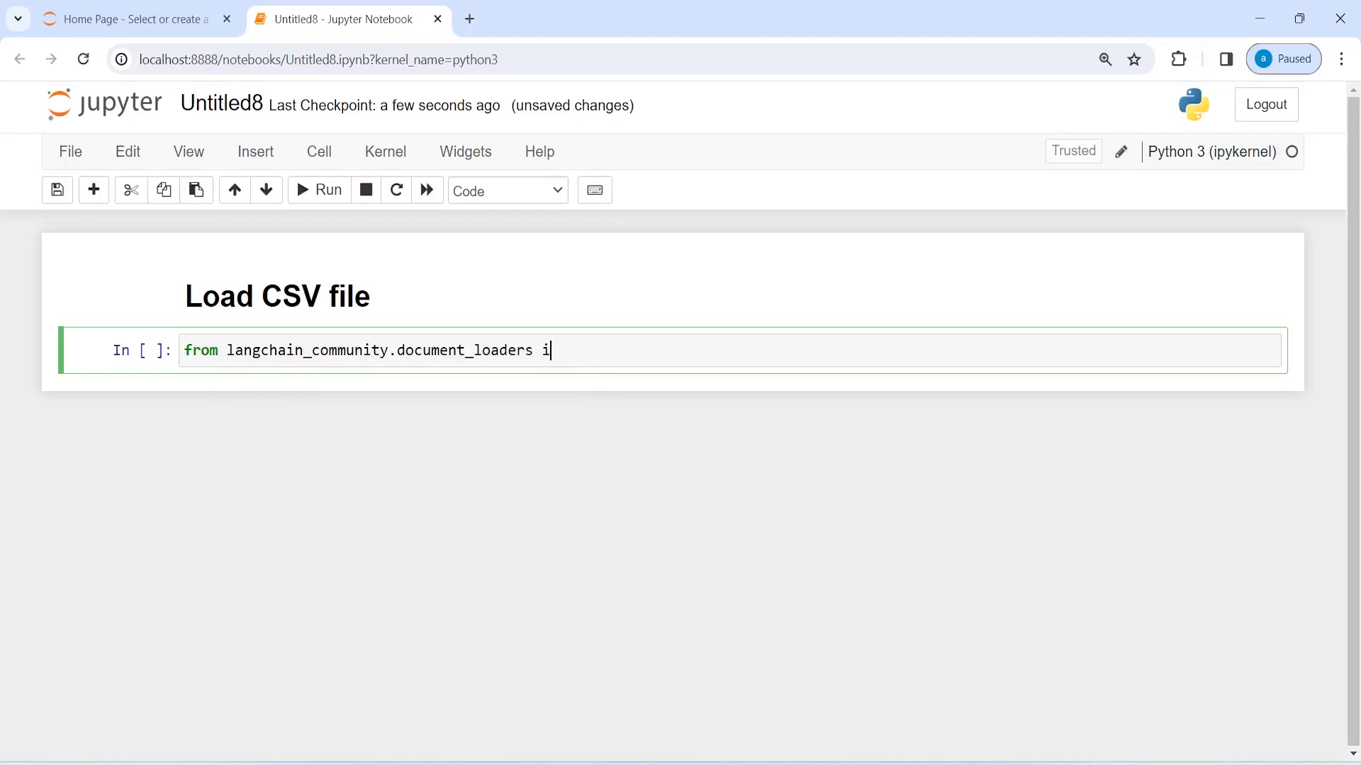
type("mport C")
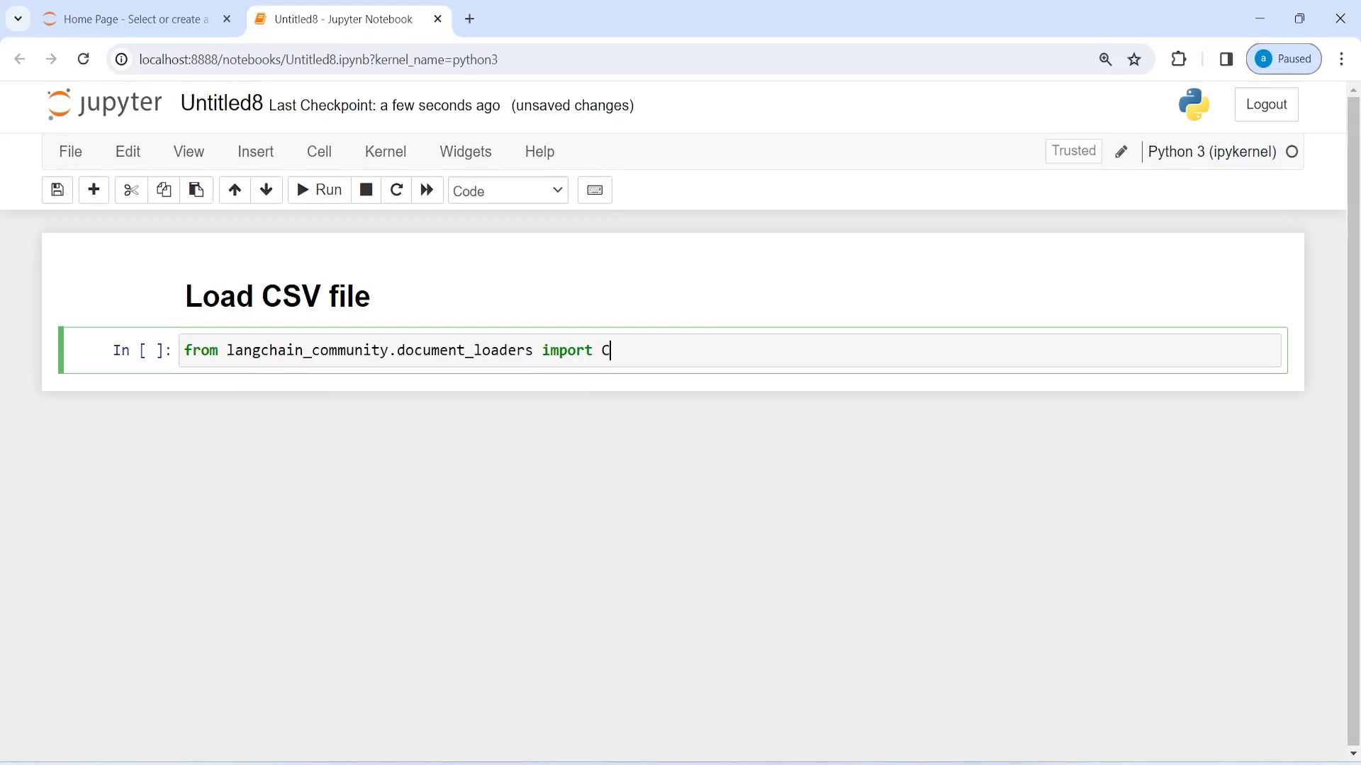
type("SVLoader")
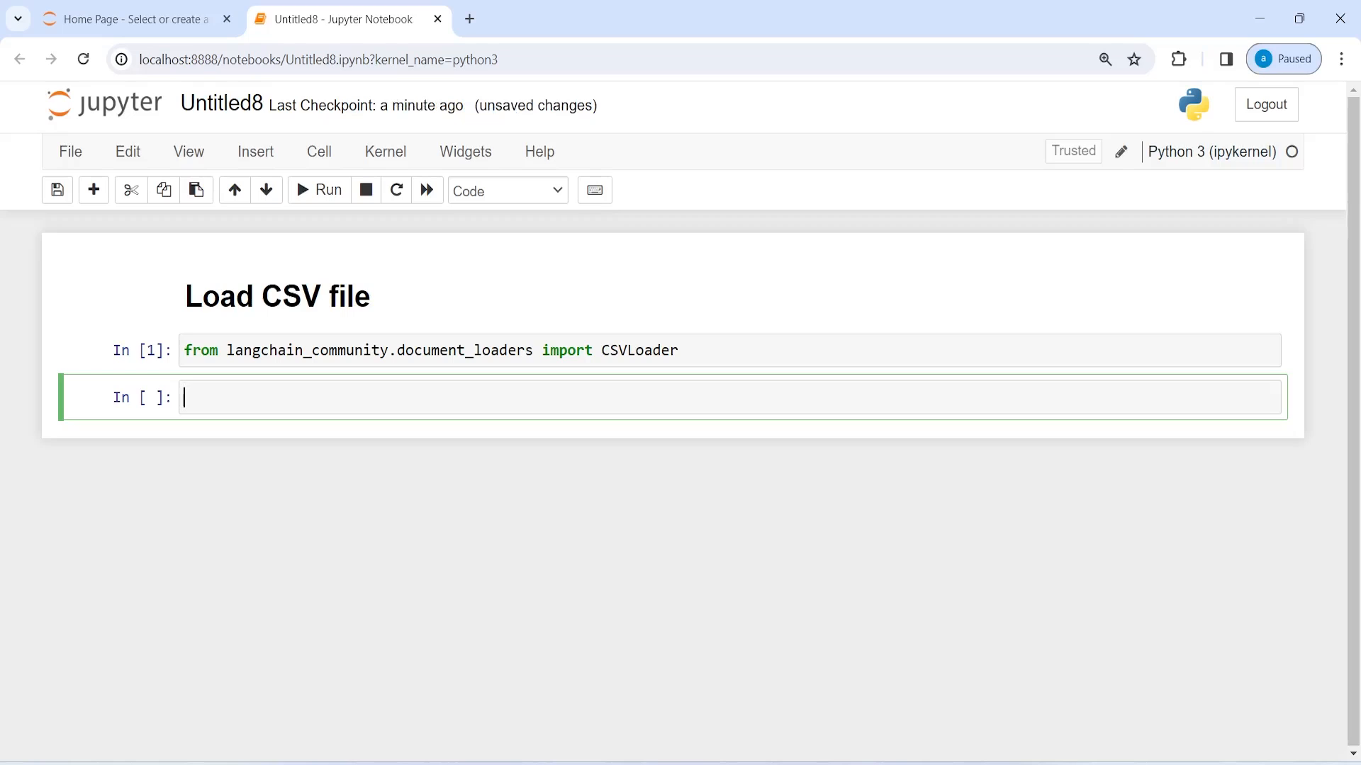
Run loader = CSVLoader(file_path='Iris.csv') in the next cell.
type("loader")
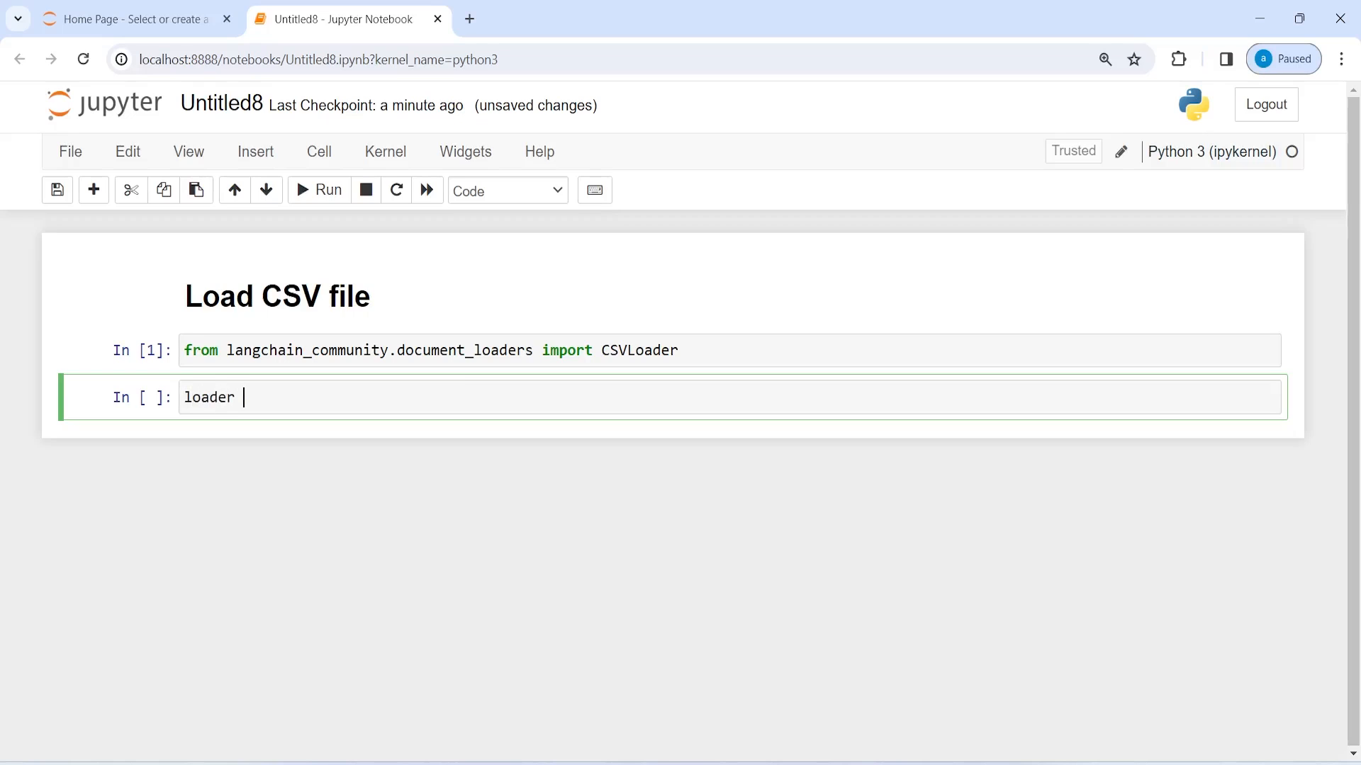
type("= CS")
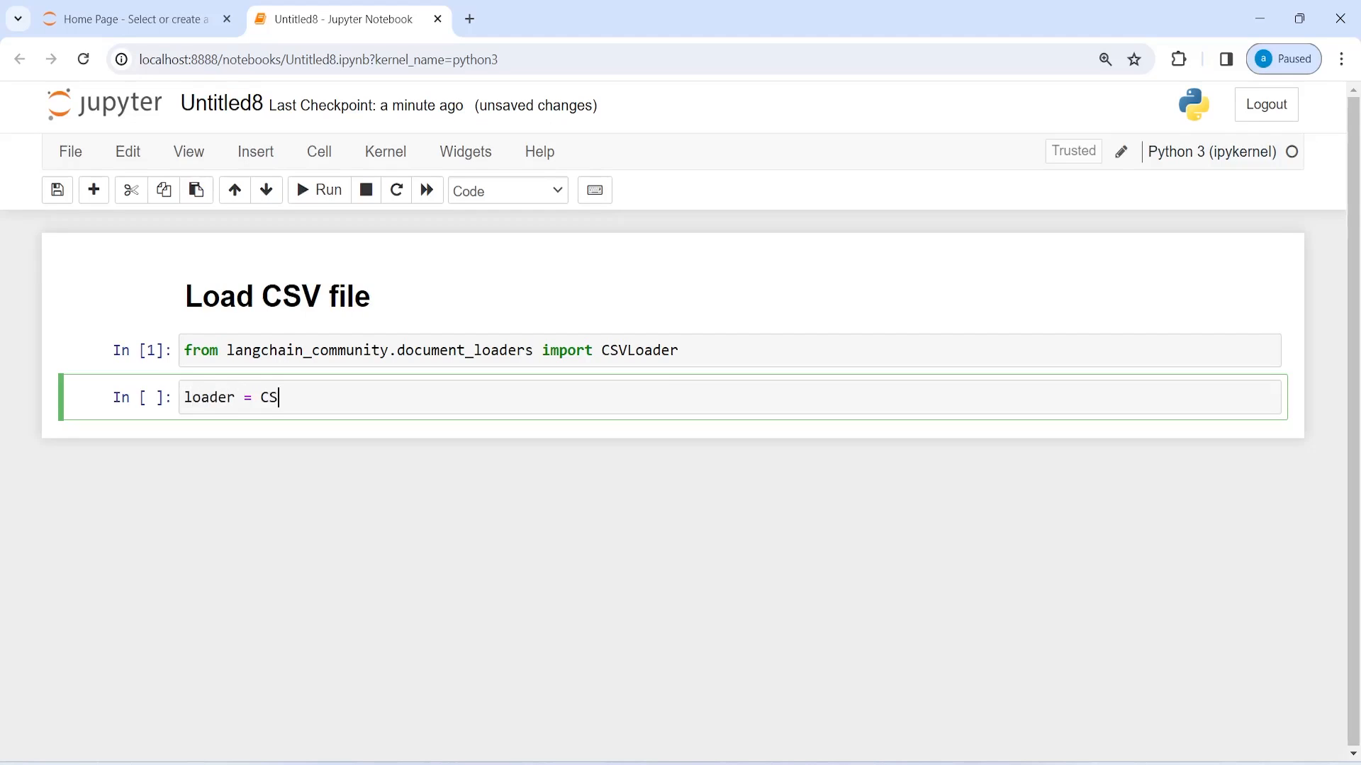
type("VLoader")
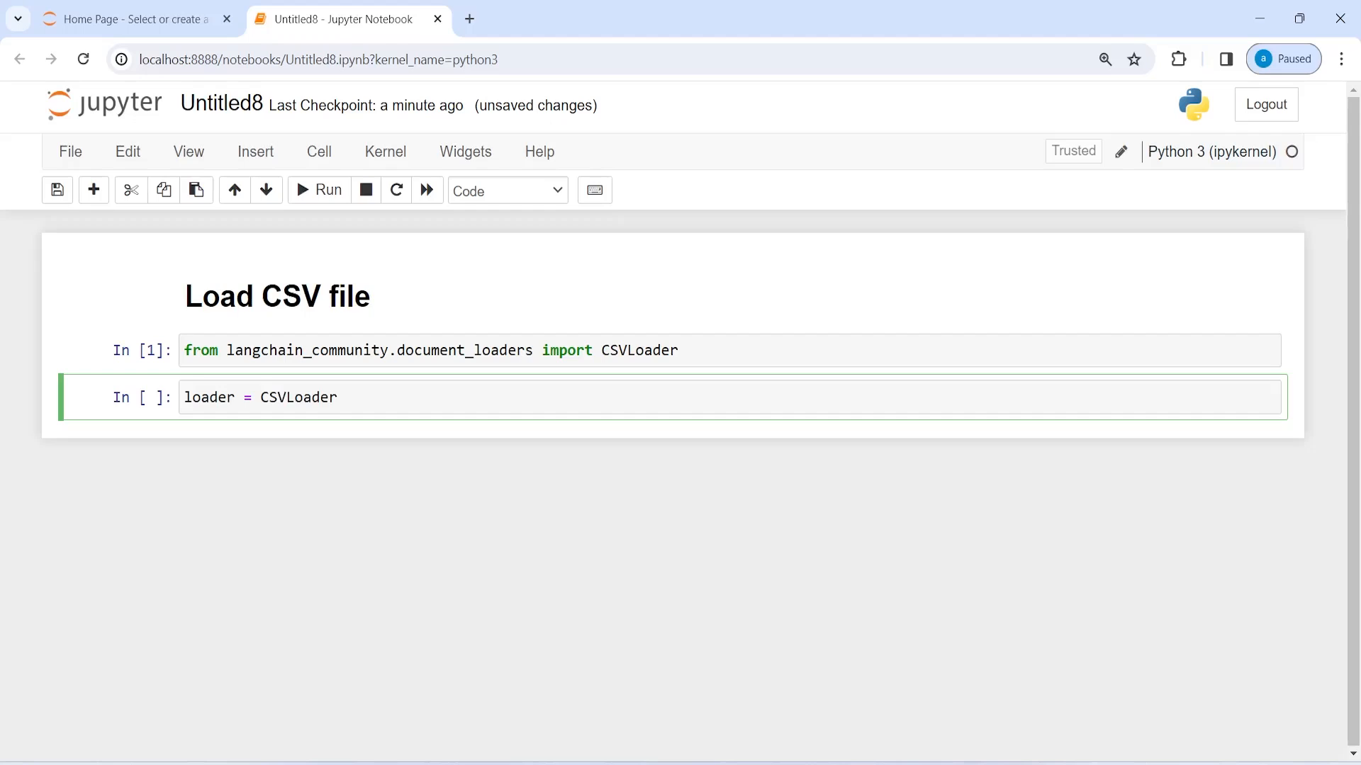
type("(fi")
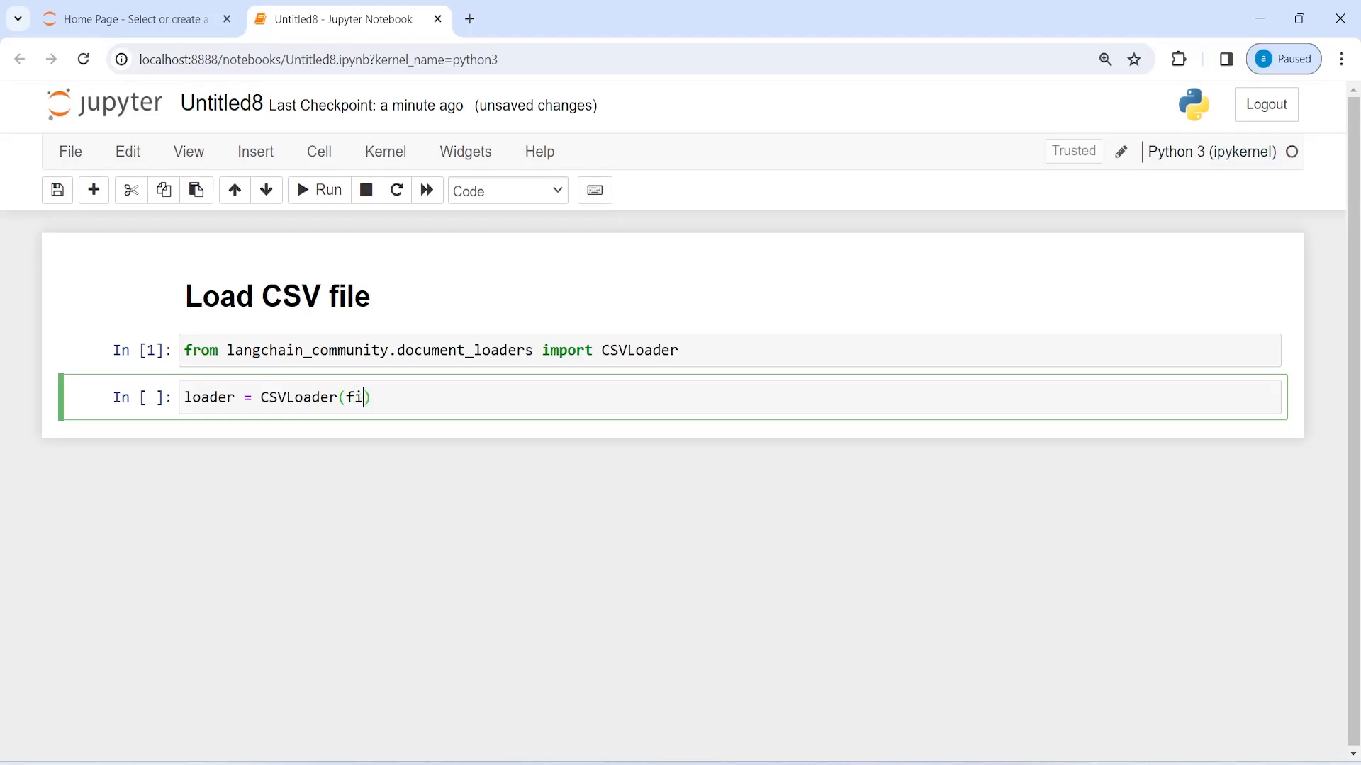
type("le_path=")
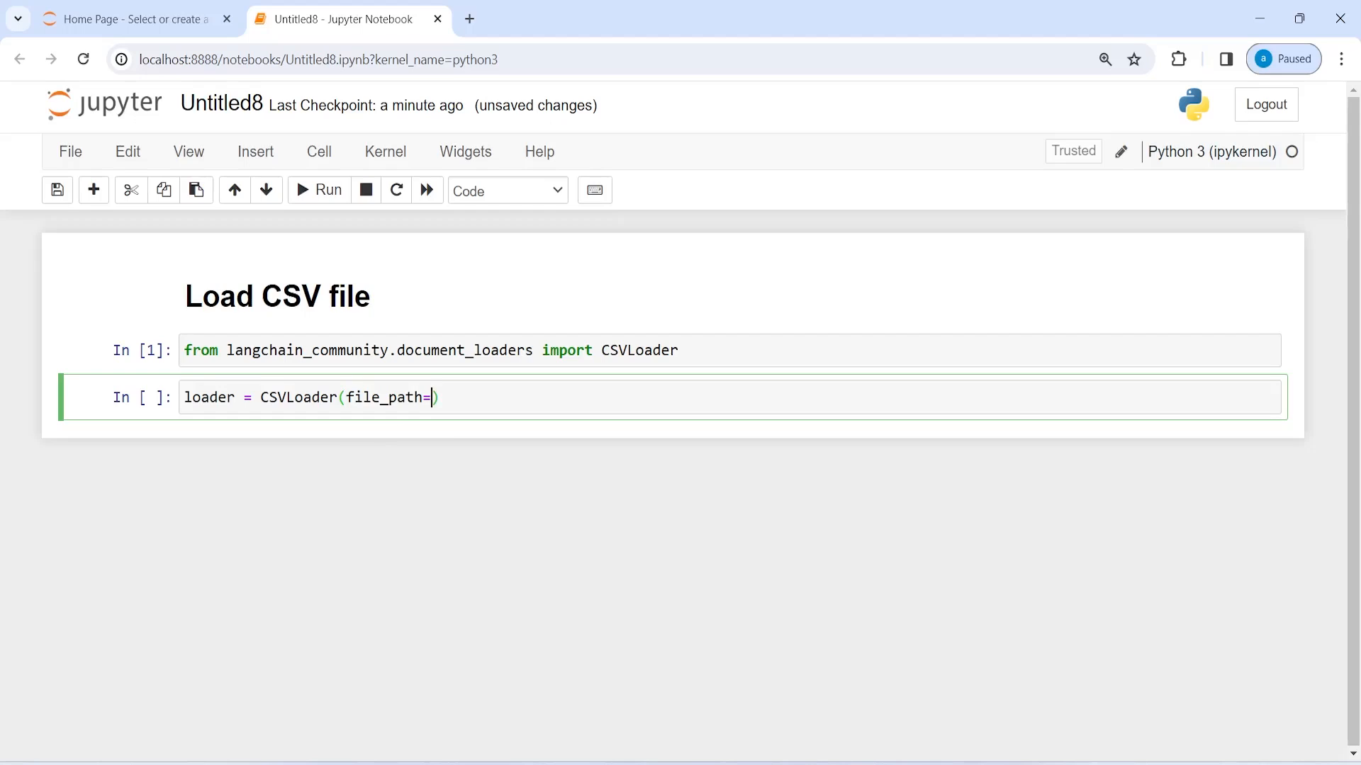
type("'Ir'")
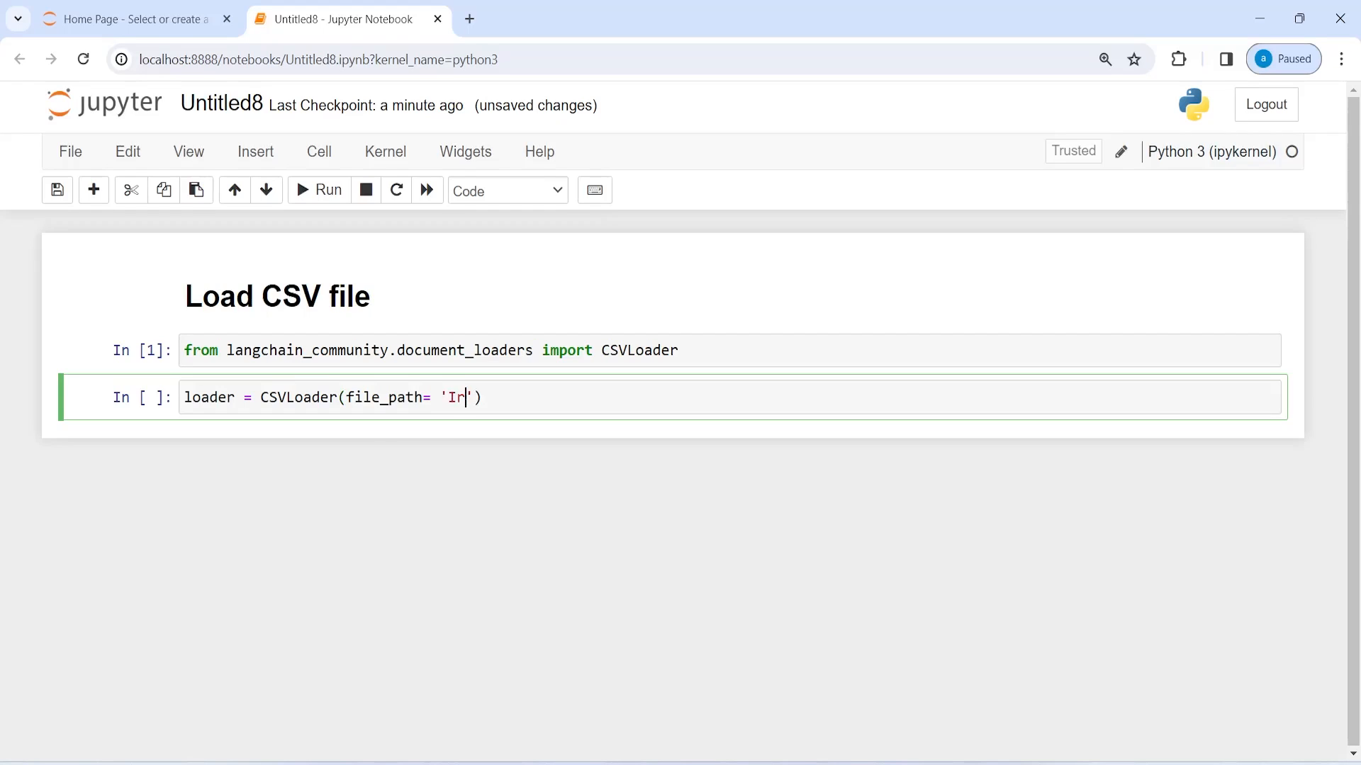
type("is.cs")
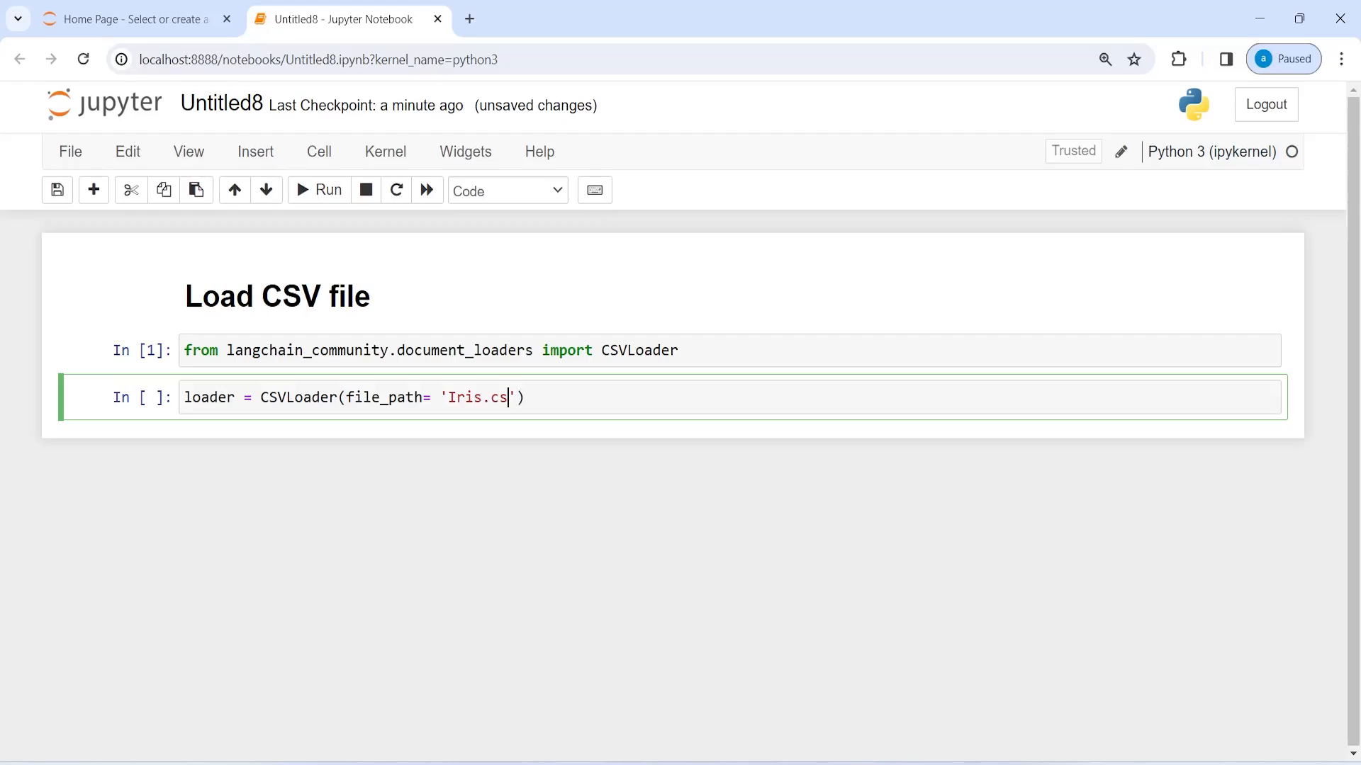
type("v")
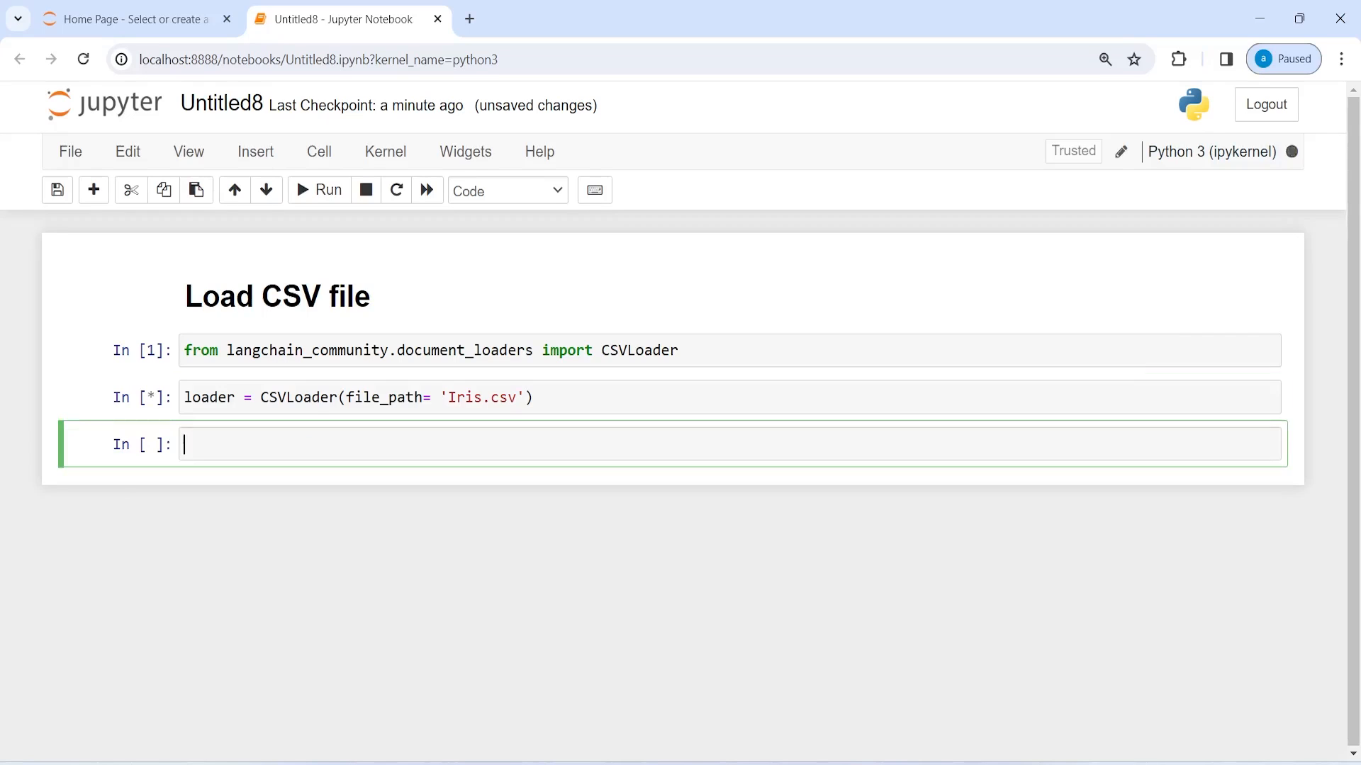
Evaluate loader in a new cell to show its CSVLoader object representation.
type("laoder")
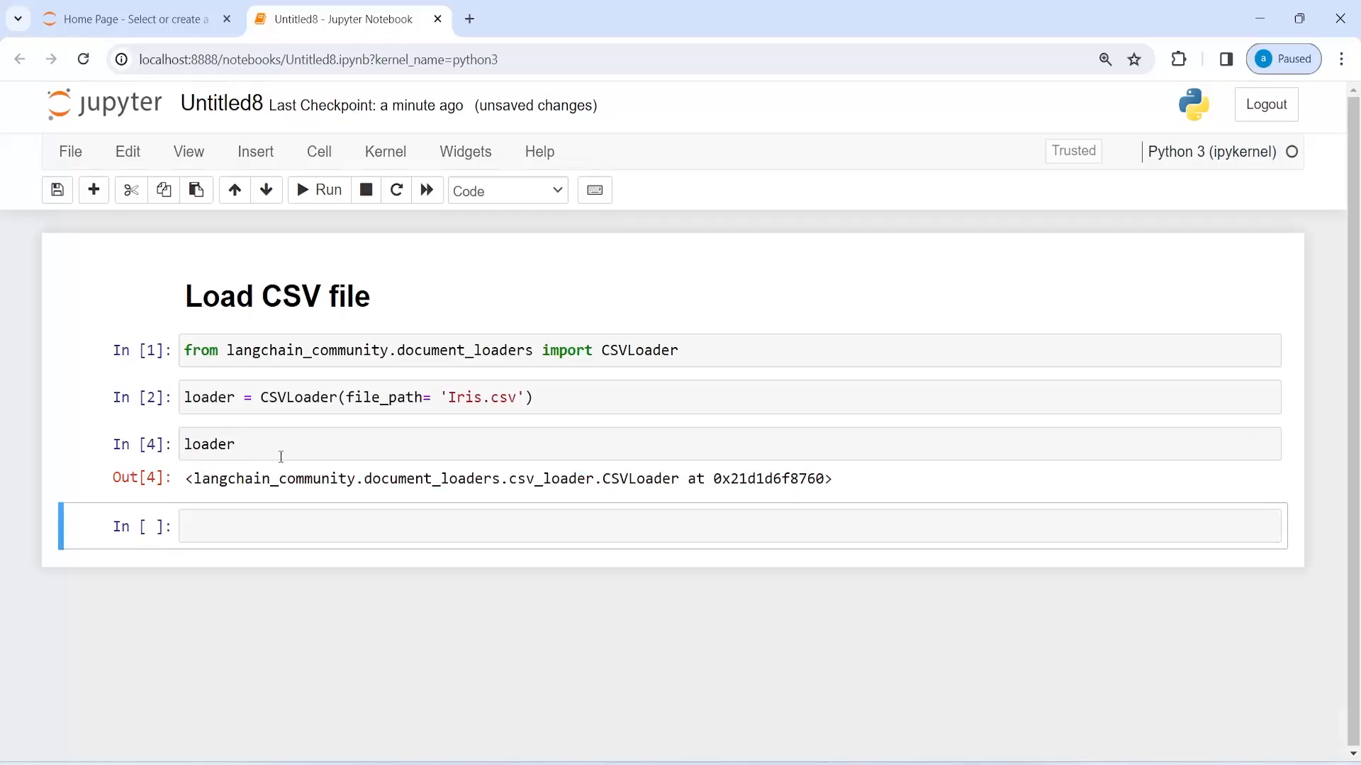
mouse_move(647, 469)
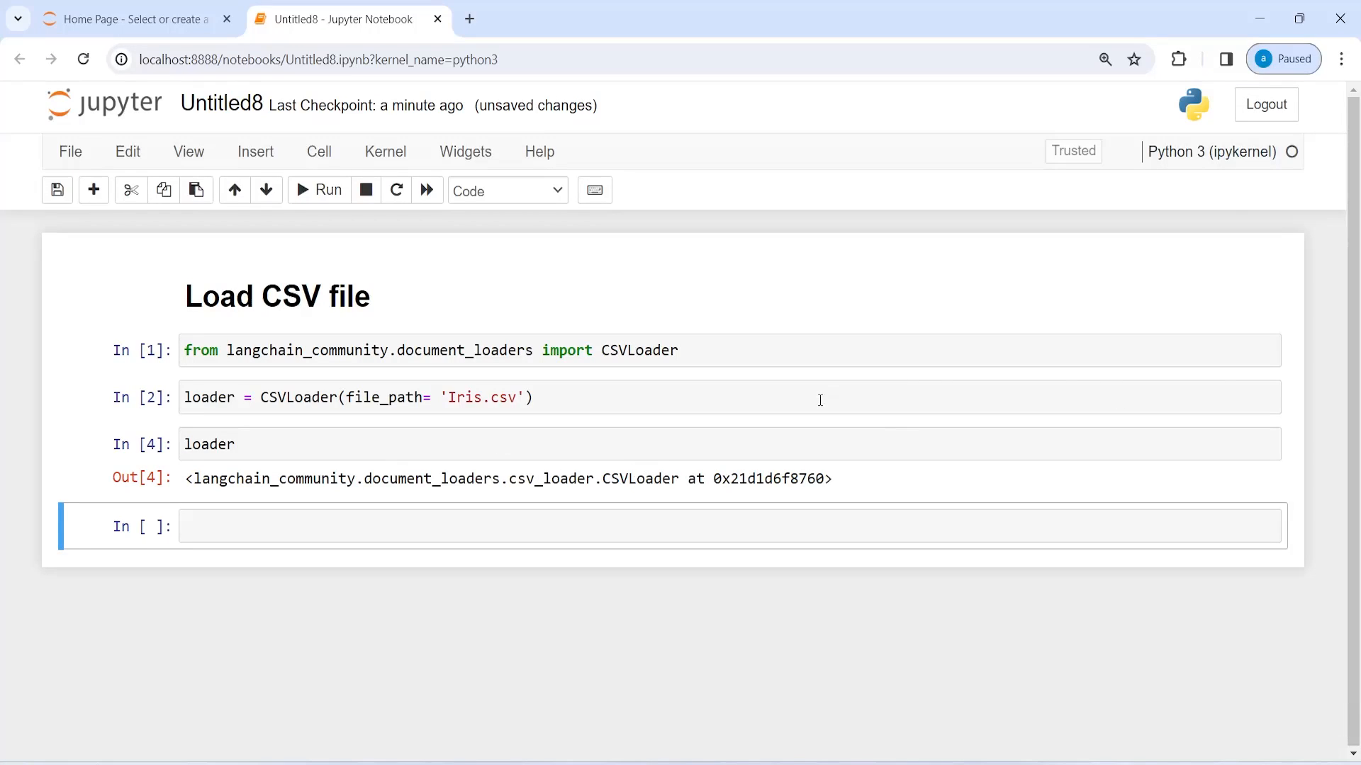
mouse_move(522, 430)
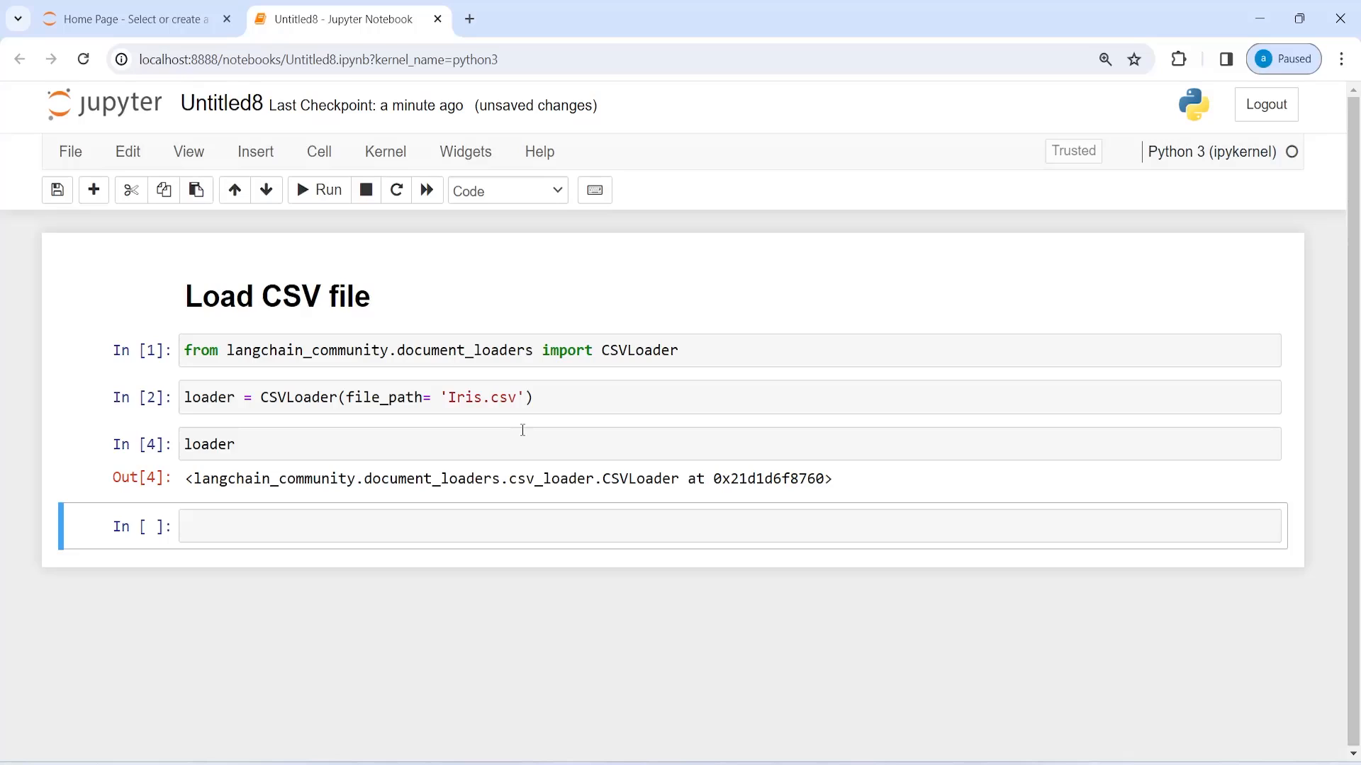
mouse_move(444, 454)
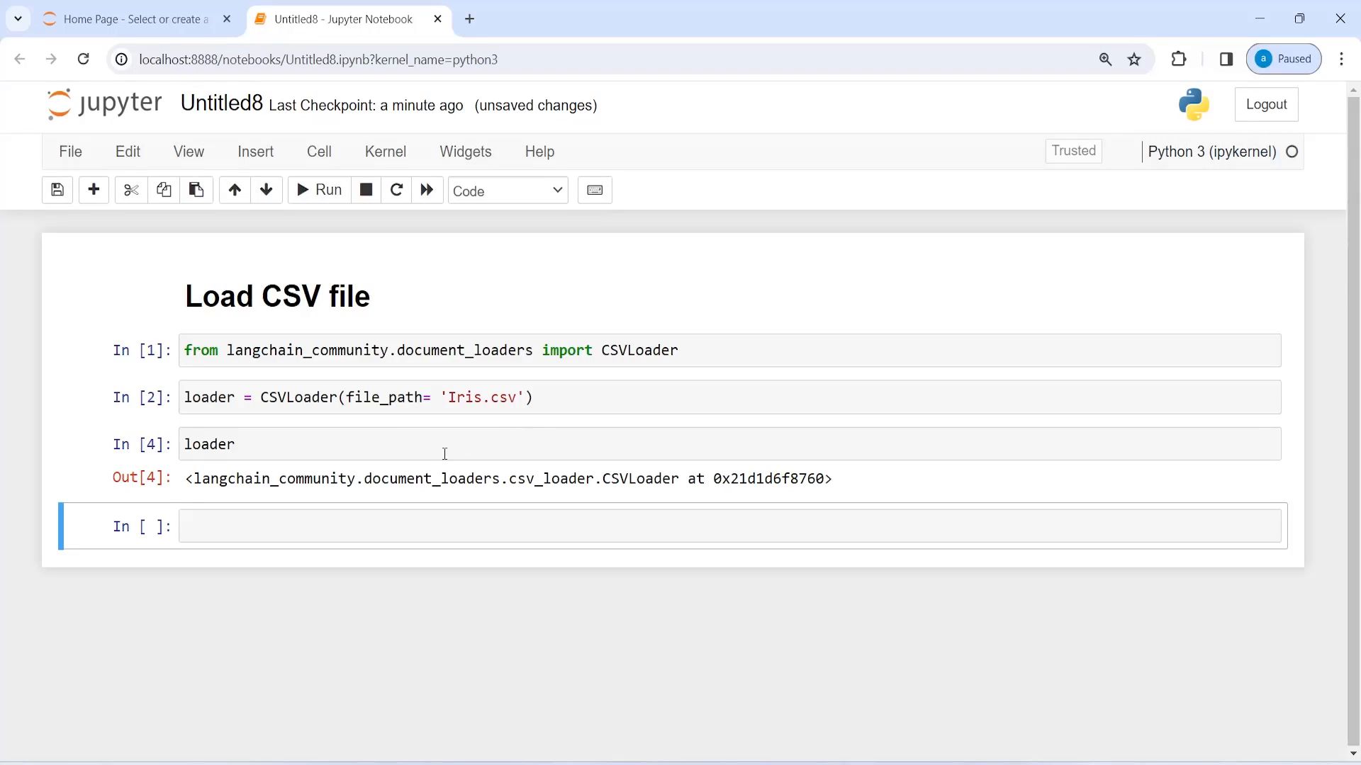
mouse_move(693, 482)
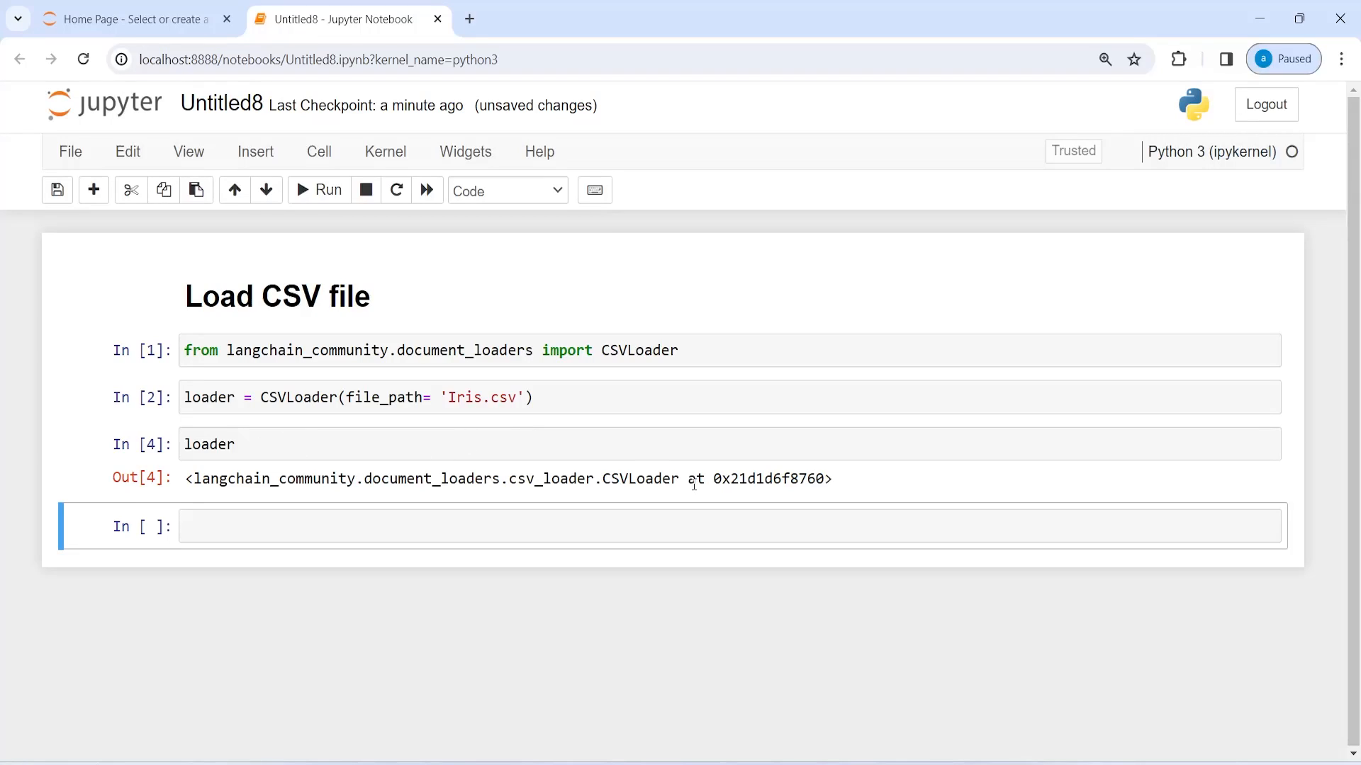
mouse_move(694, 485)
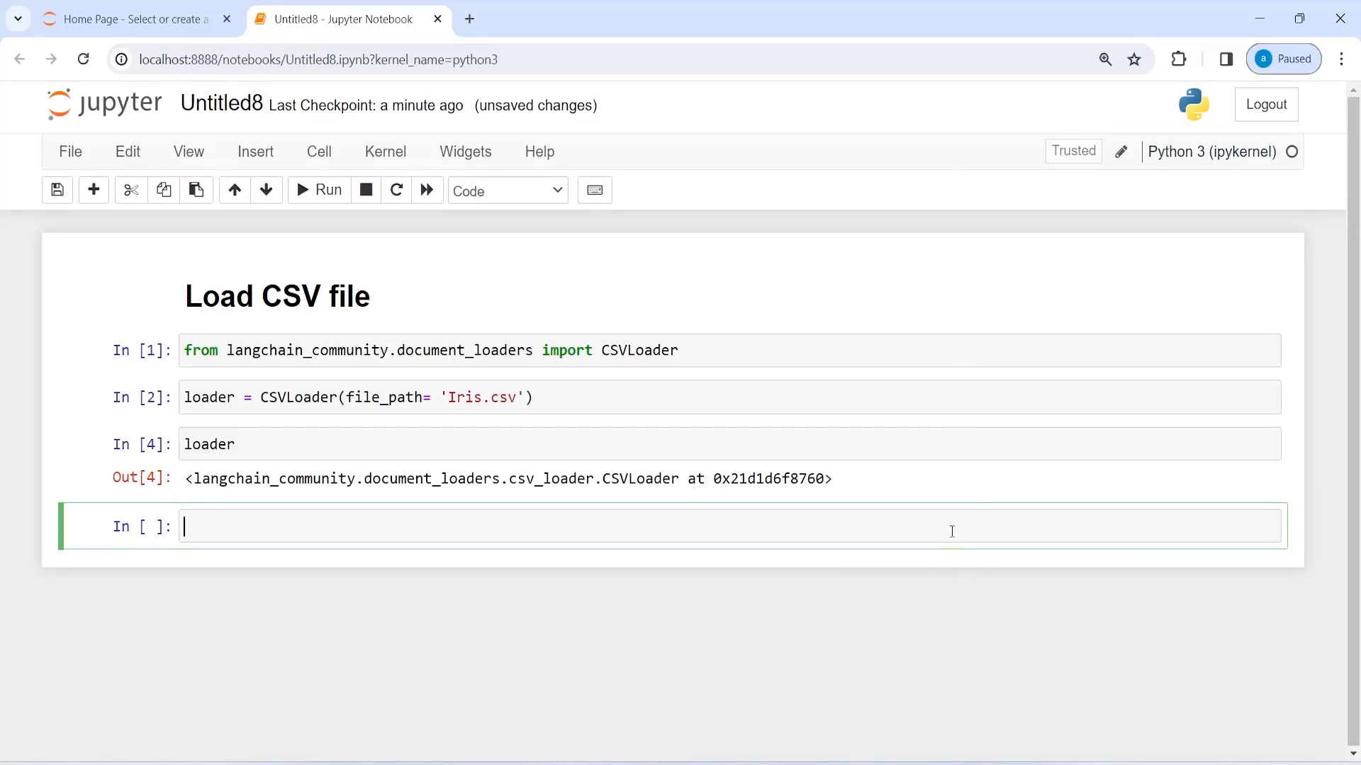
Run data = loader.load(), then check type(data) in the next cell, which shows list.
type("d")
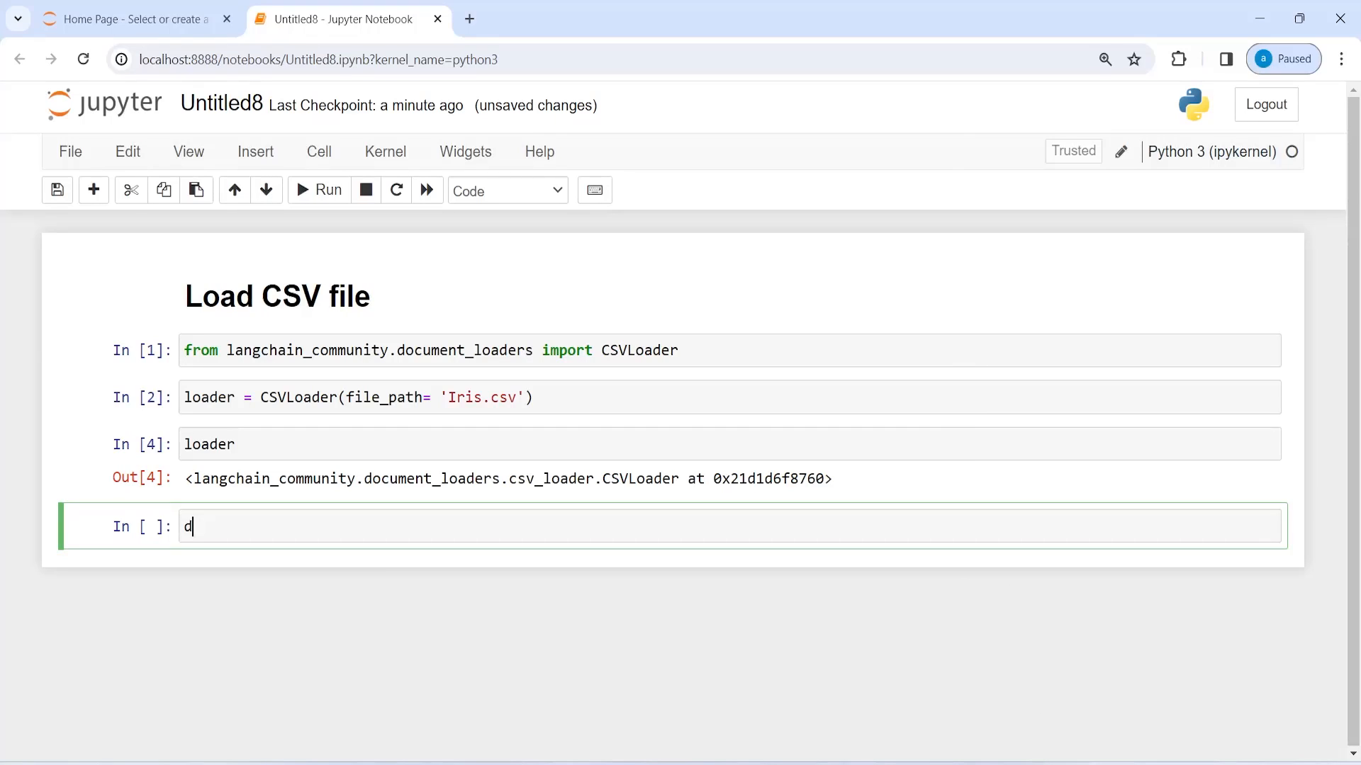
type("ata = l")
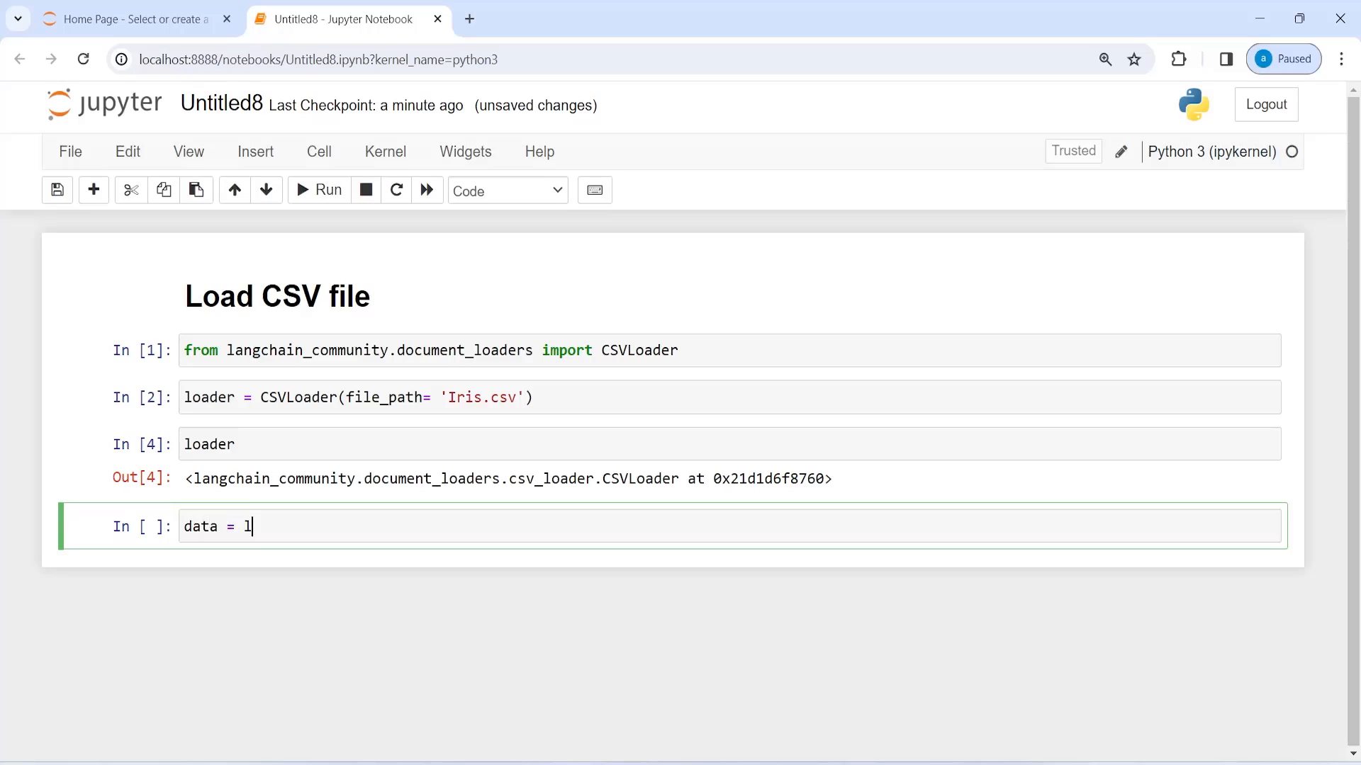
type("oader.l")
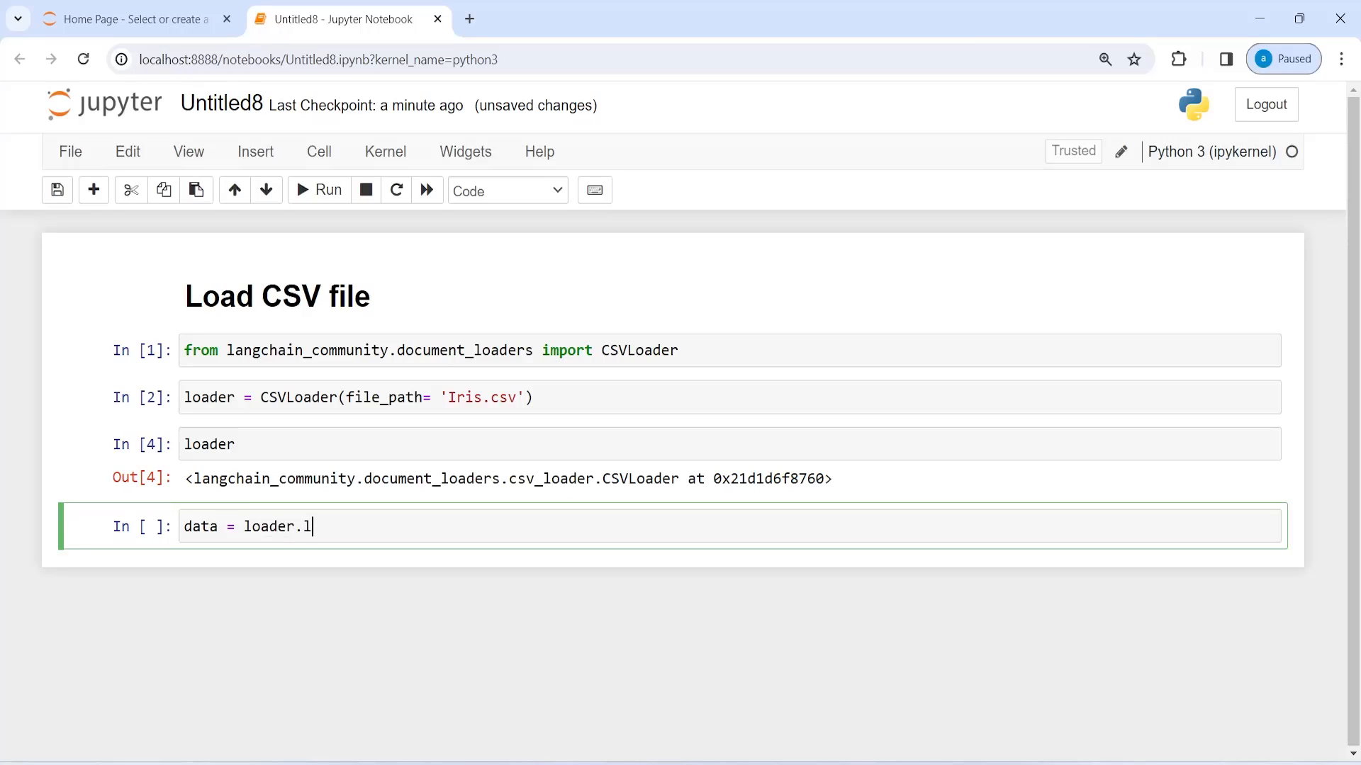
type("oad()")
type("t")
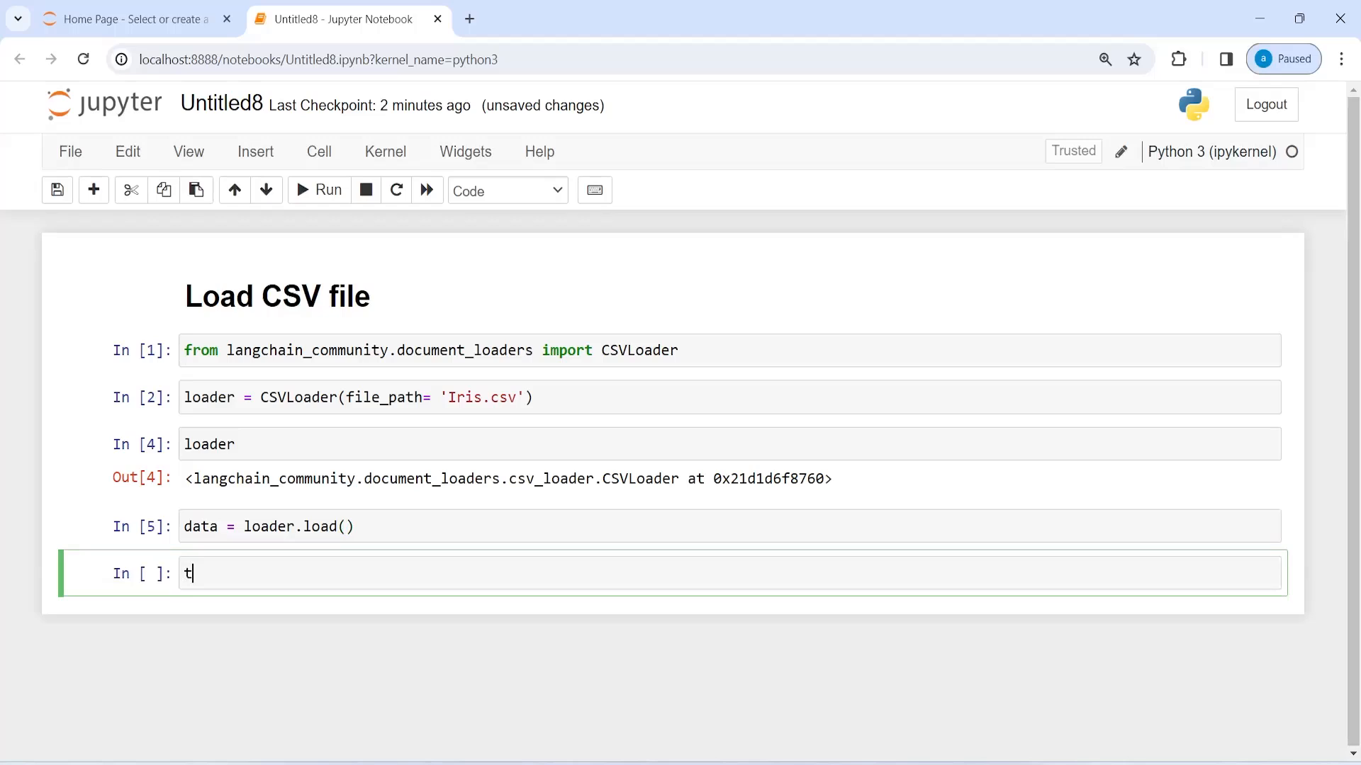
type("ype(data")
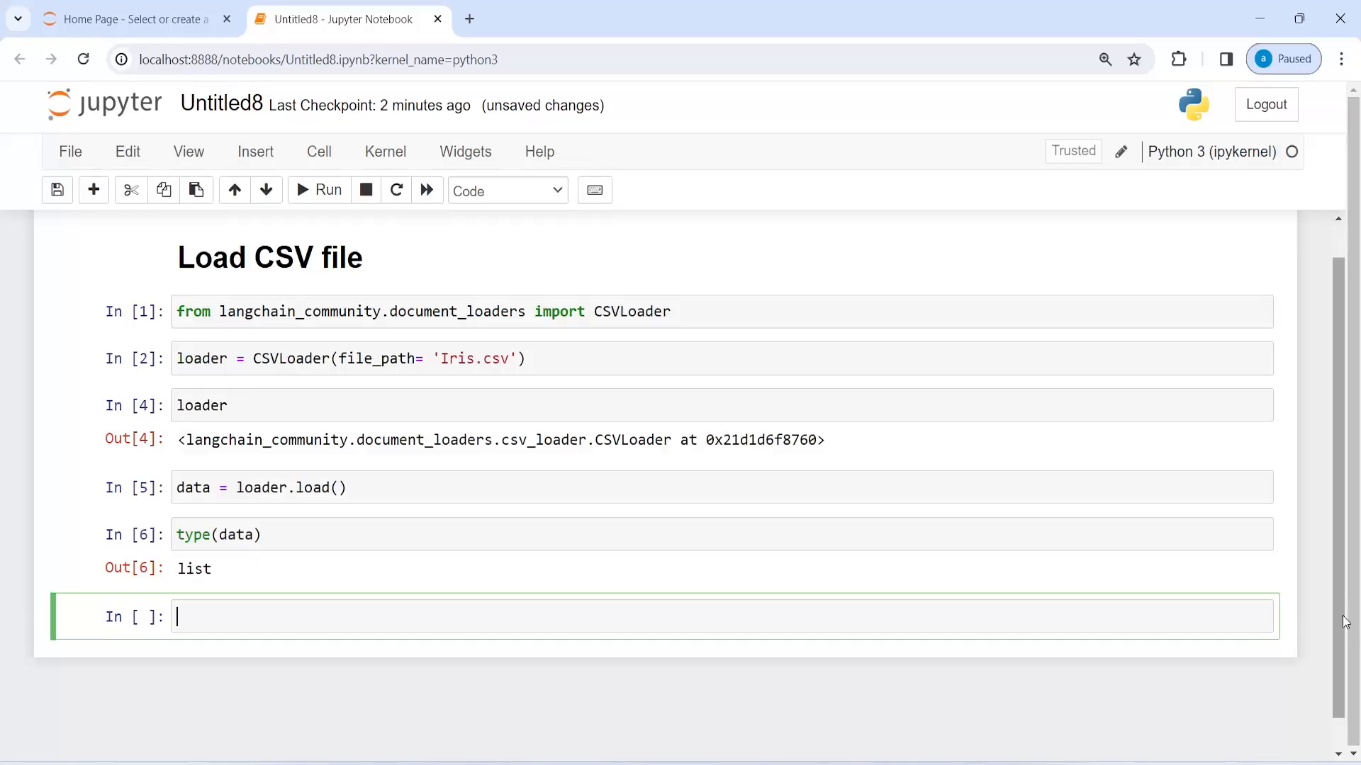
Evaluate data and scroll through the Document list with per-row metadata.
scroll("down", 3)
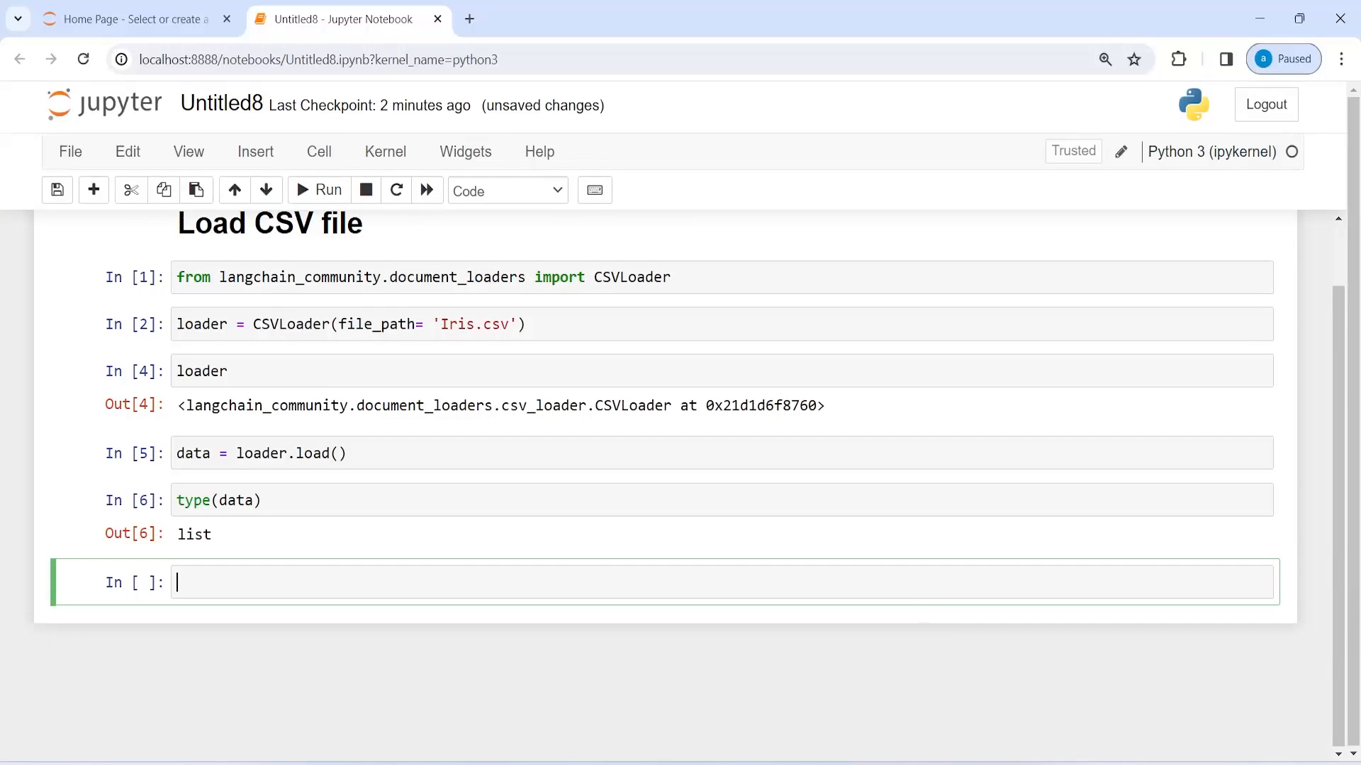
type("data")
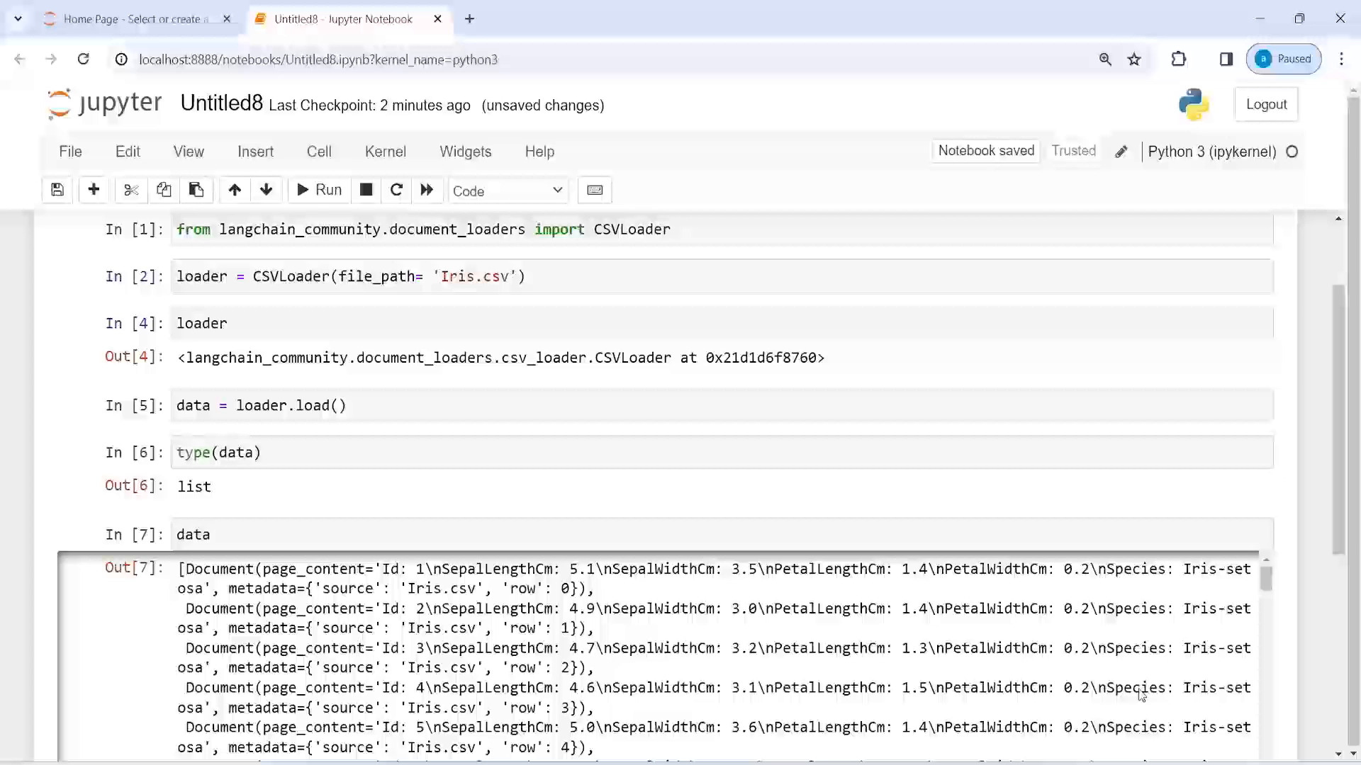
scroll("down", 3)
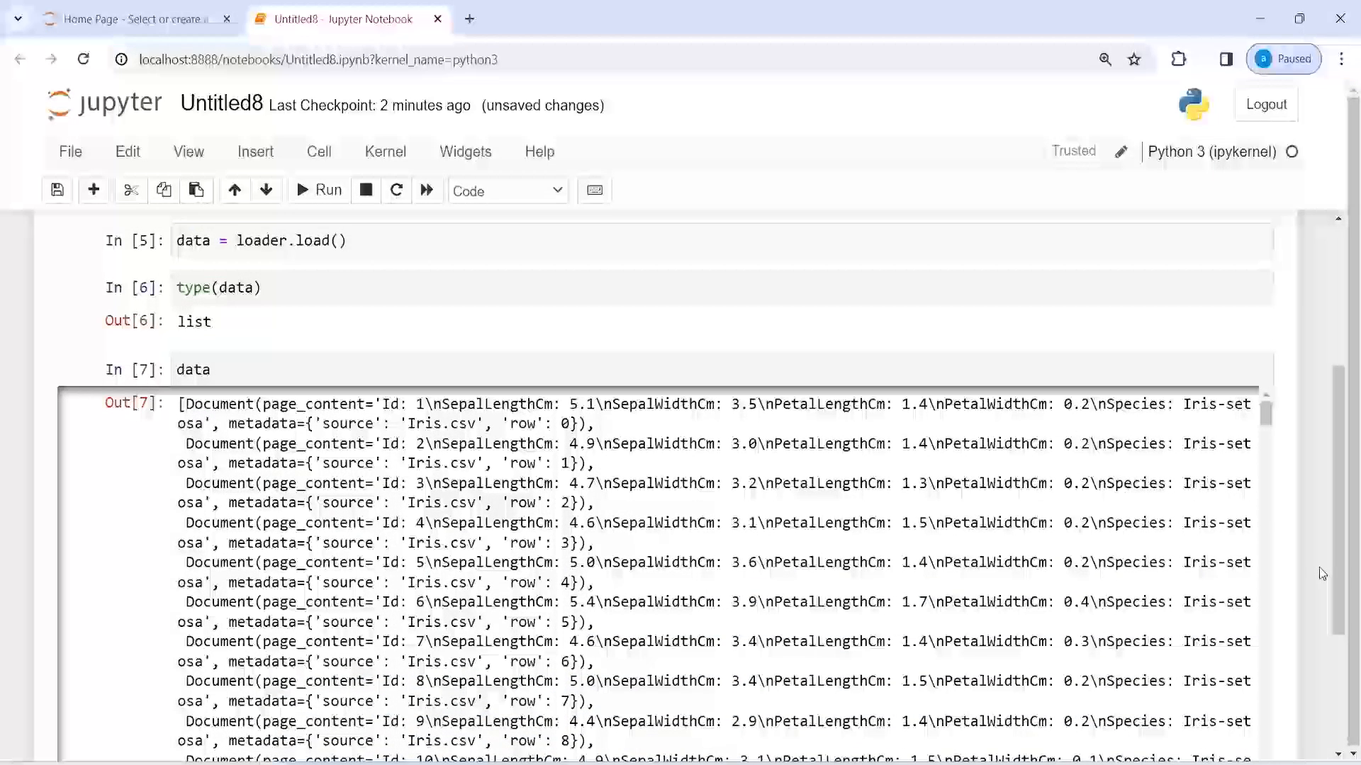
mouse_move(433, 456)
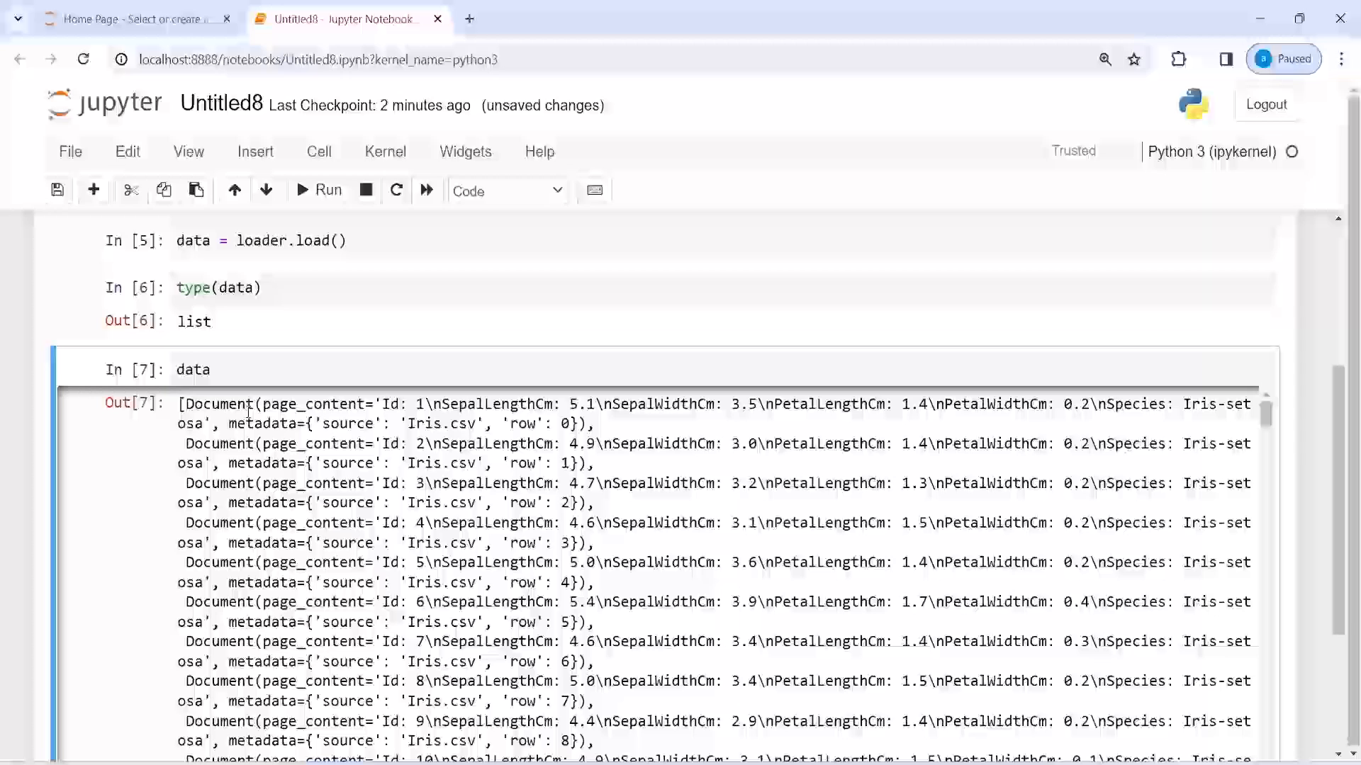
double_click(314, 403)
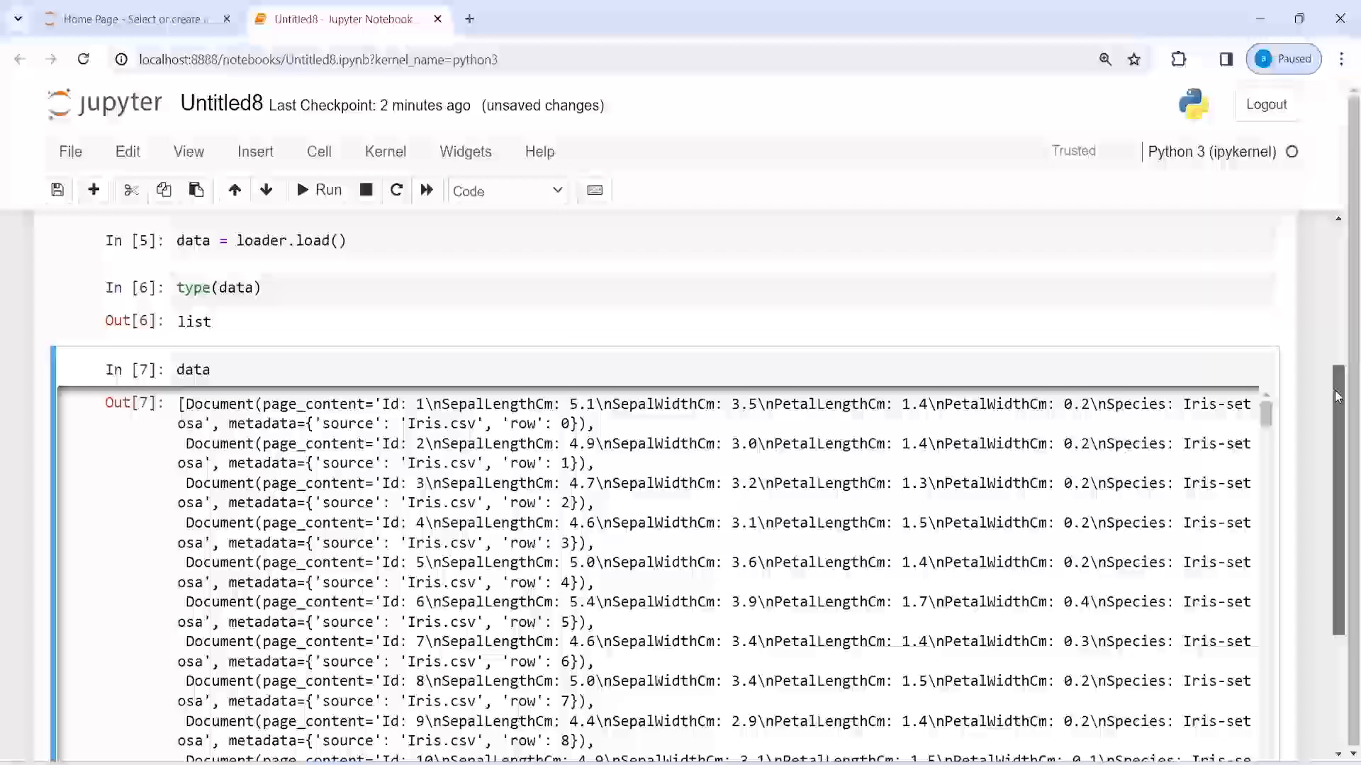
scroll("down", 3)
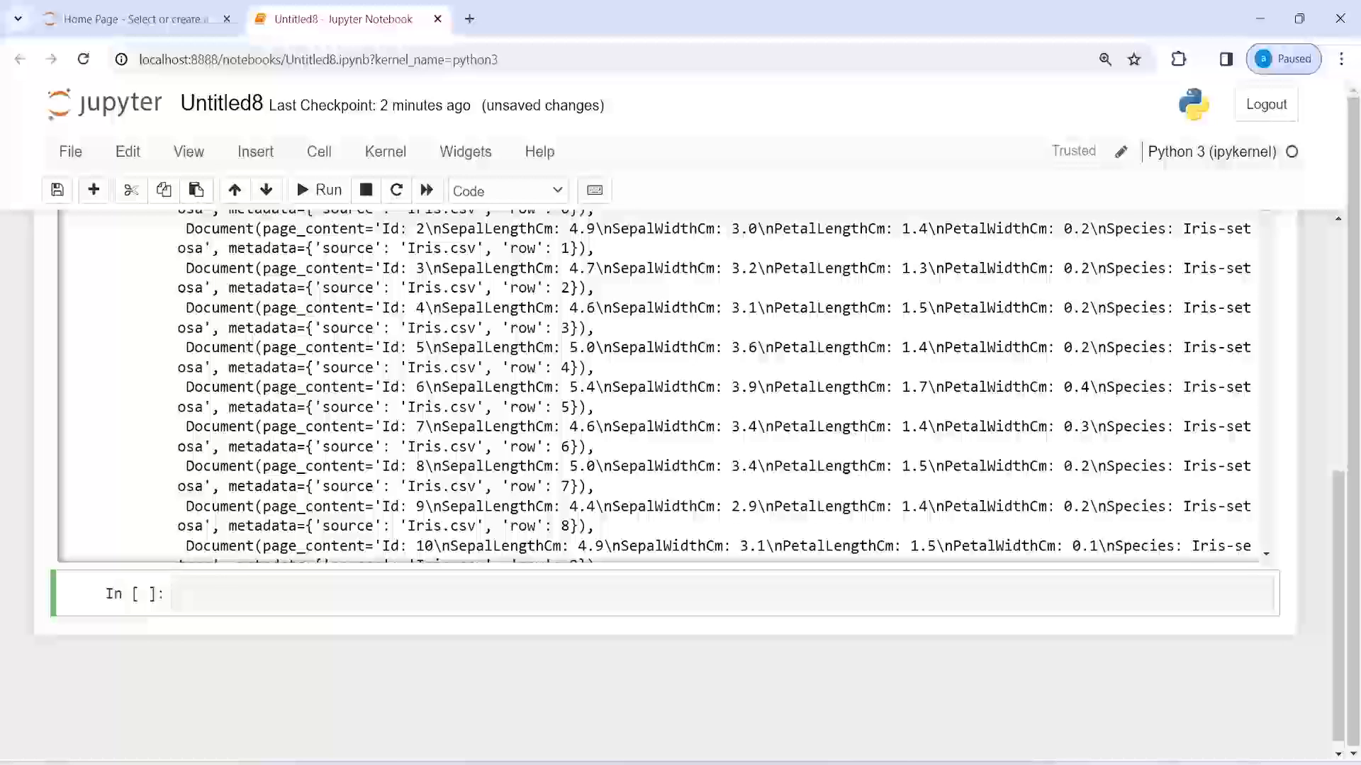
Print data[1].metadata, showing {'source': 'Iris.csv', 'row': 1}.
type("print(d")
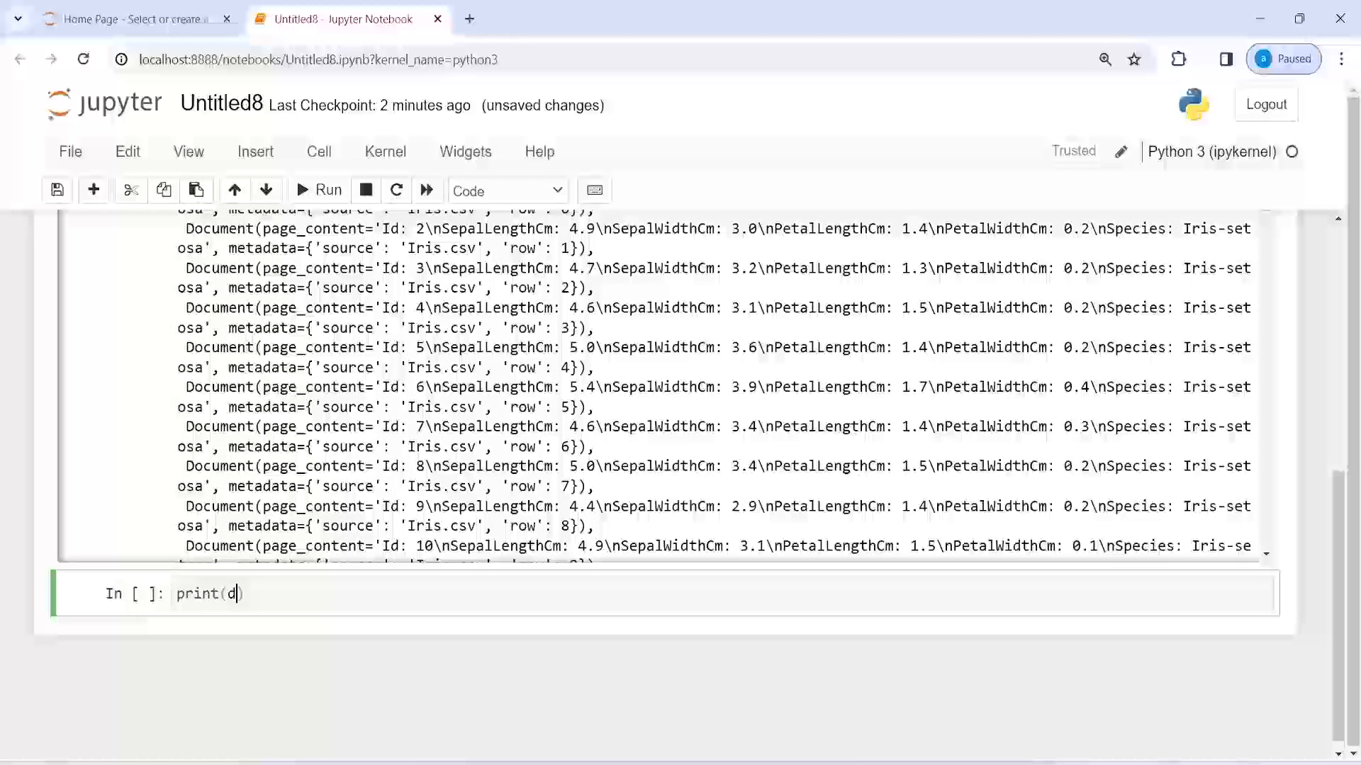
type("ata[1].metadata")
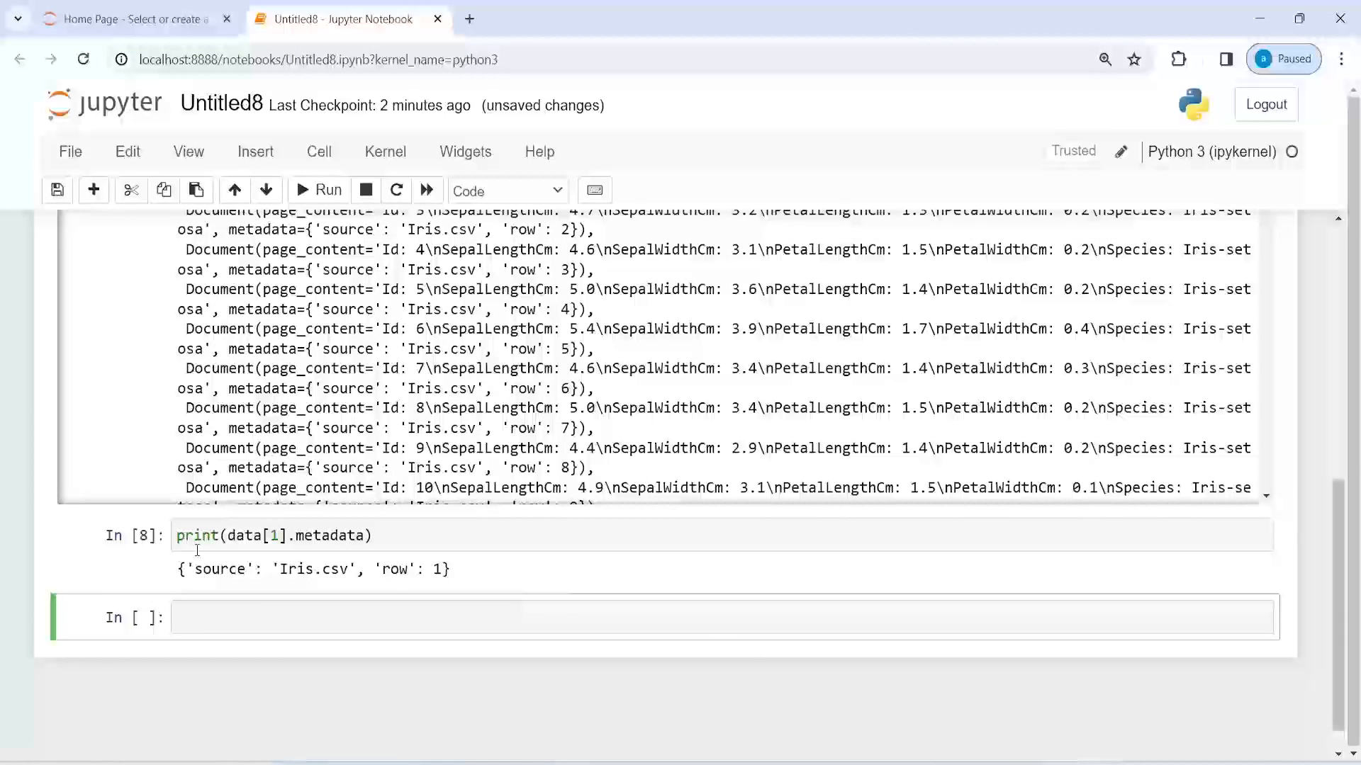
mouse_move(324, 570)
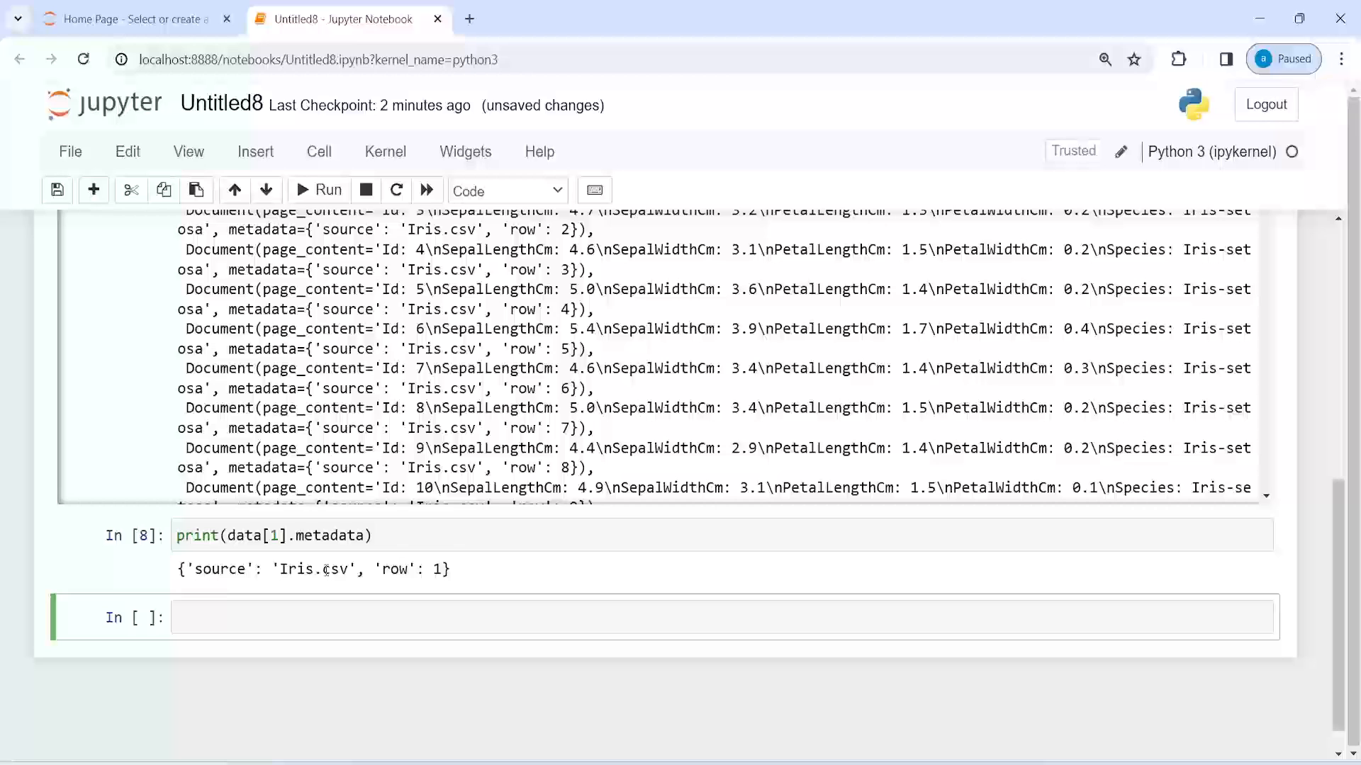
double_click(333, 569)
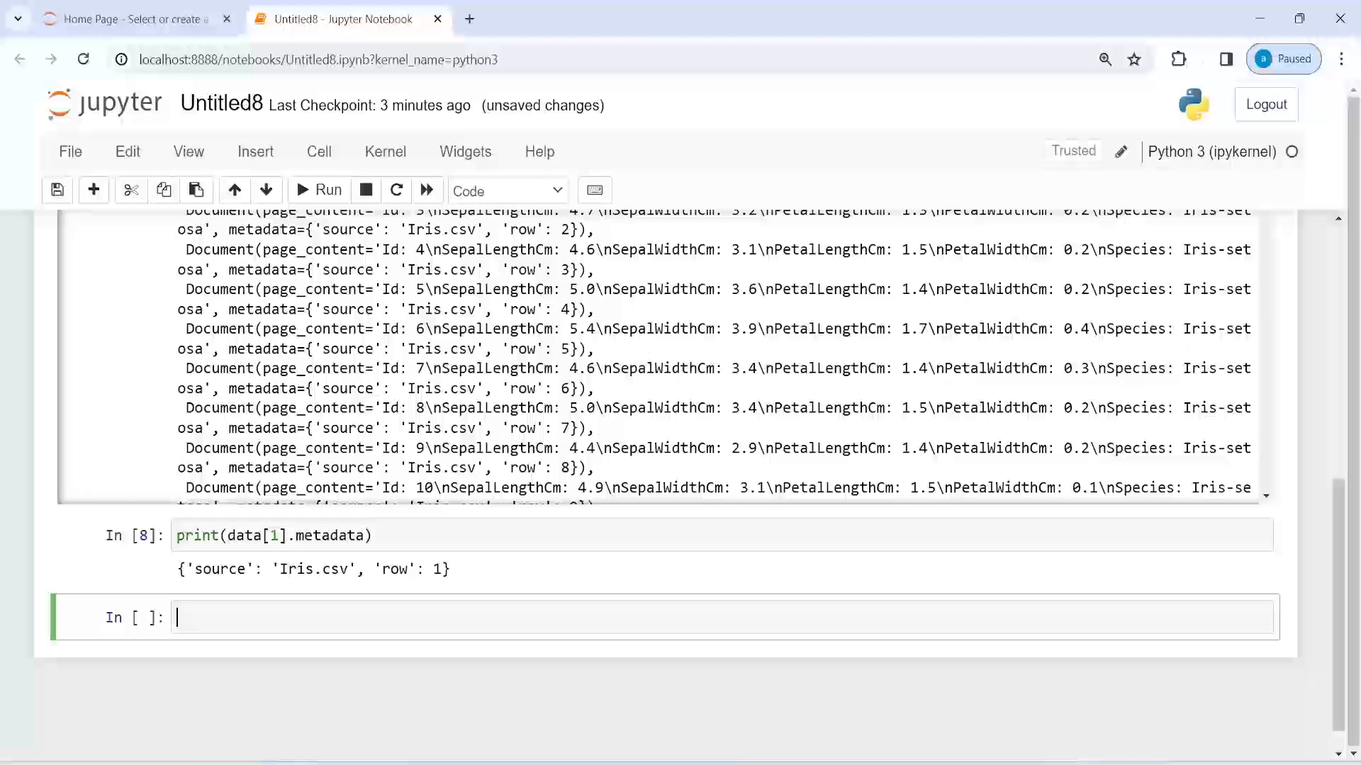
Print data[0].page_content, listing the first Iris row's fields through Species: Iris-setosa.
type("print")
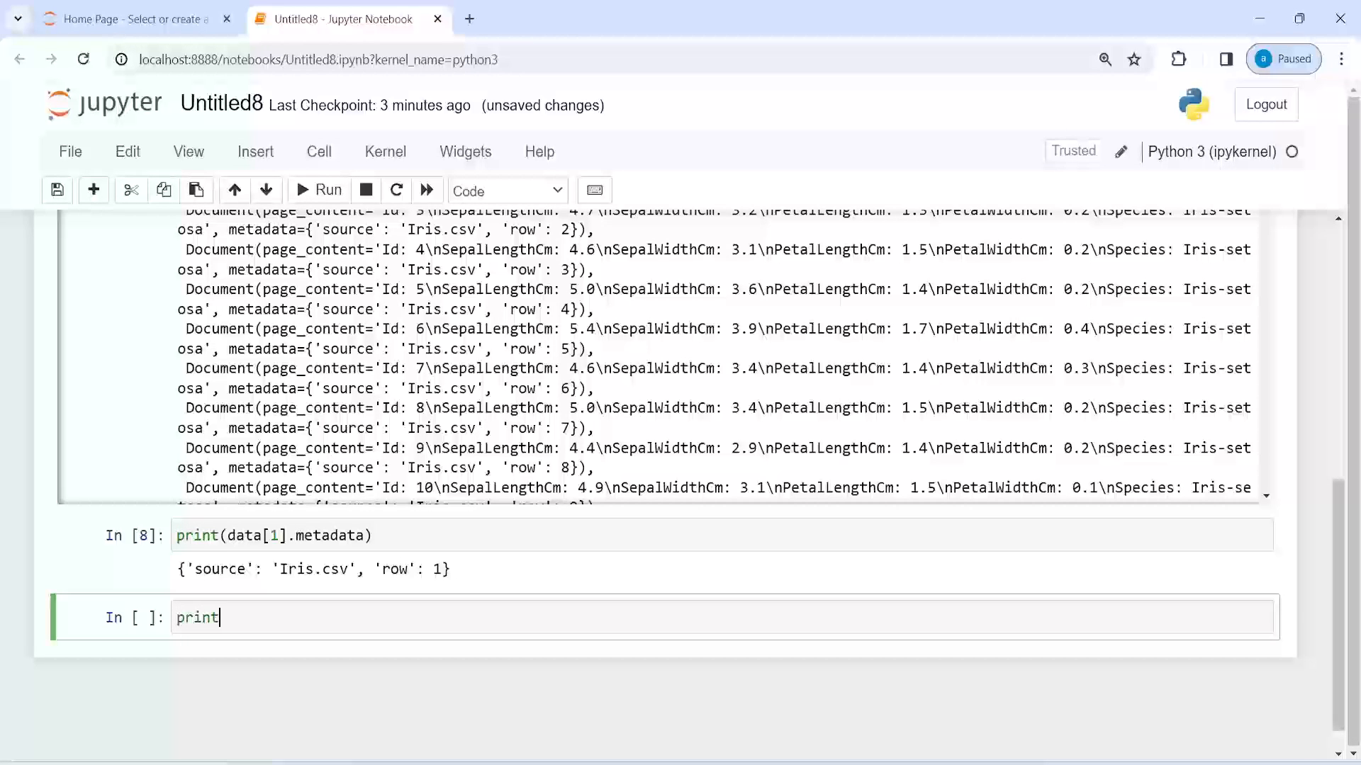
type("(data)")
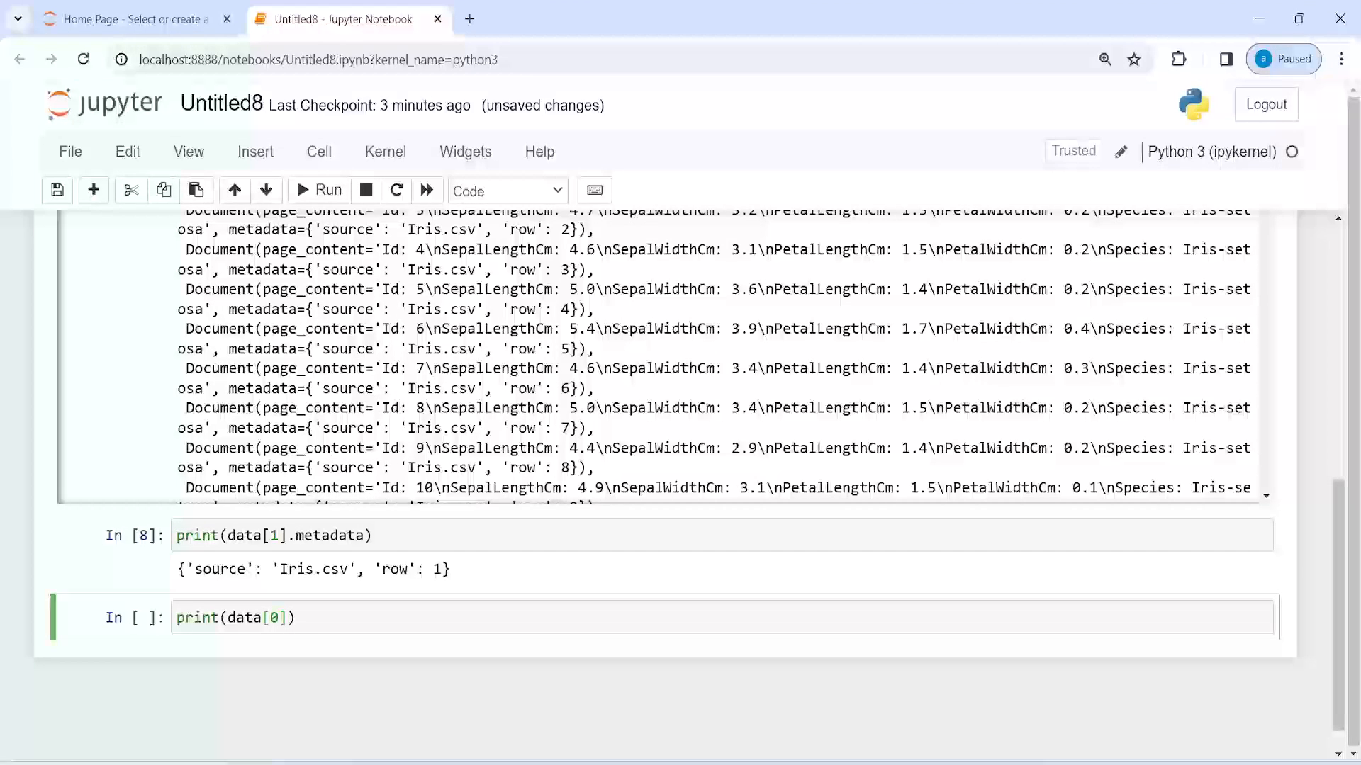
type(".page_")
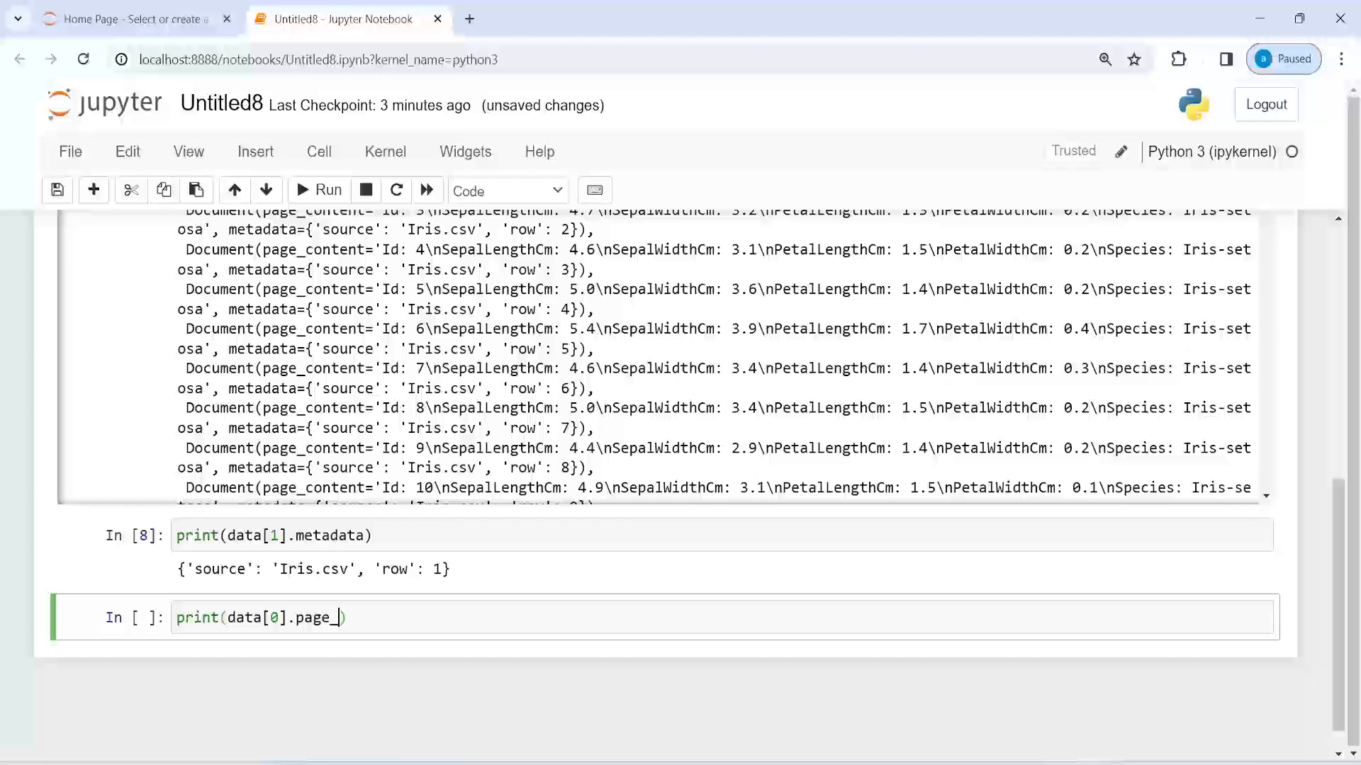
type("content")
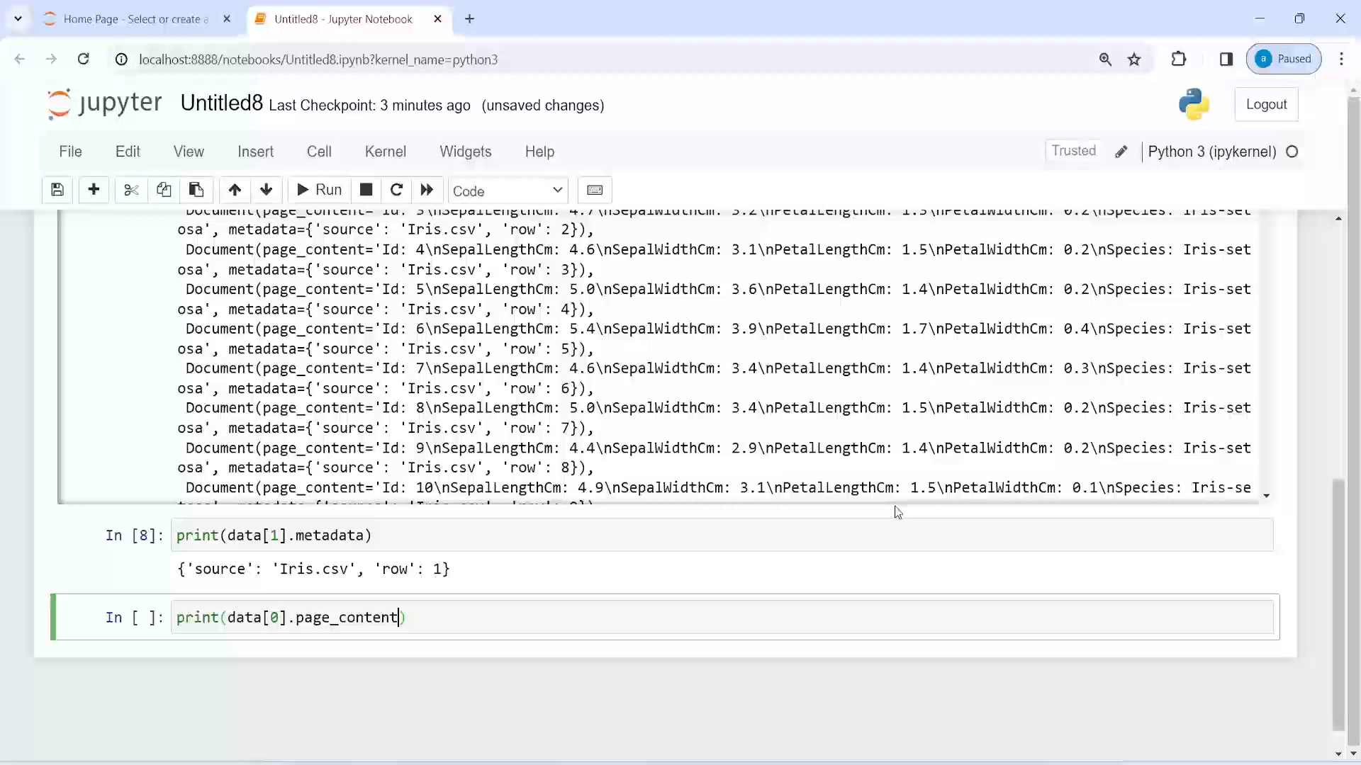
double_click(312, 448)
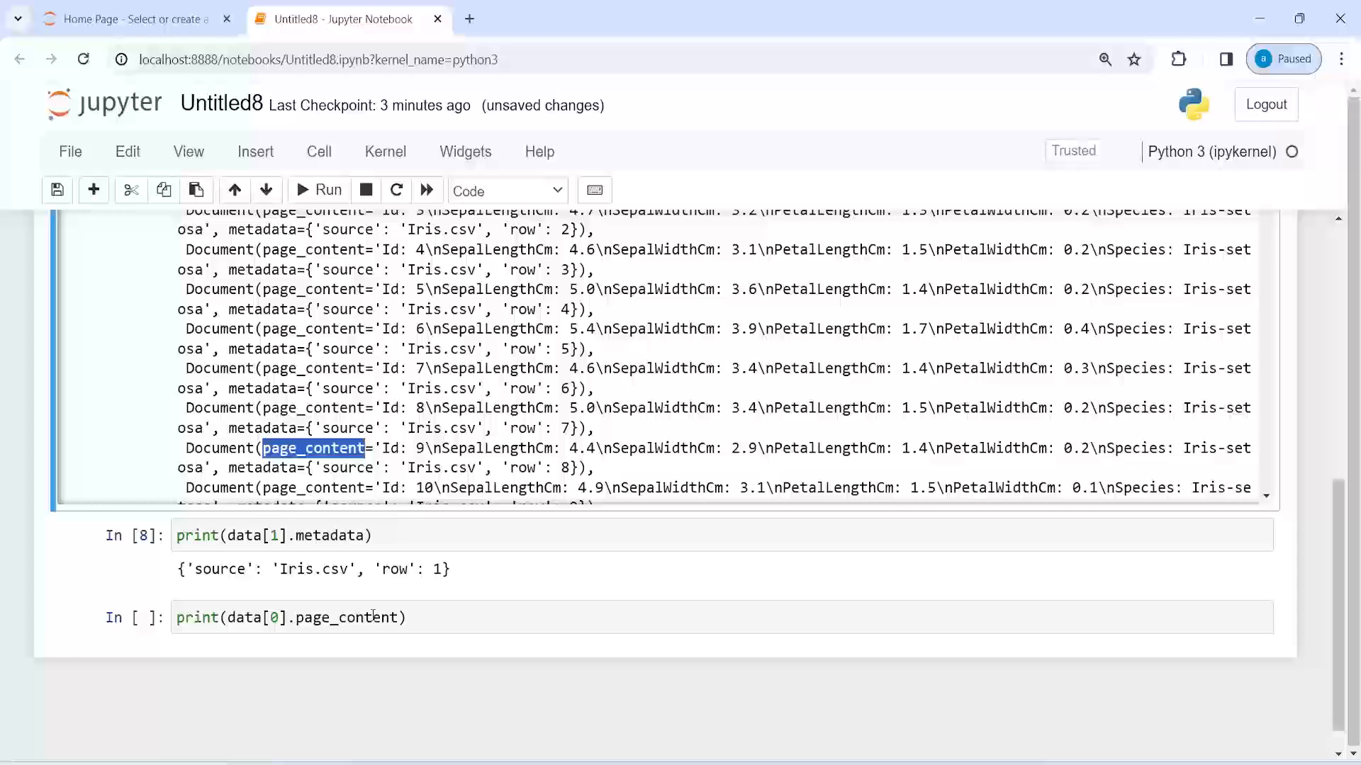
left_click(291, 617)
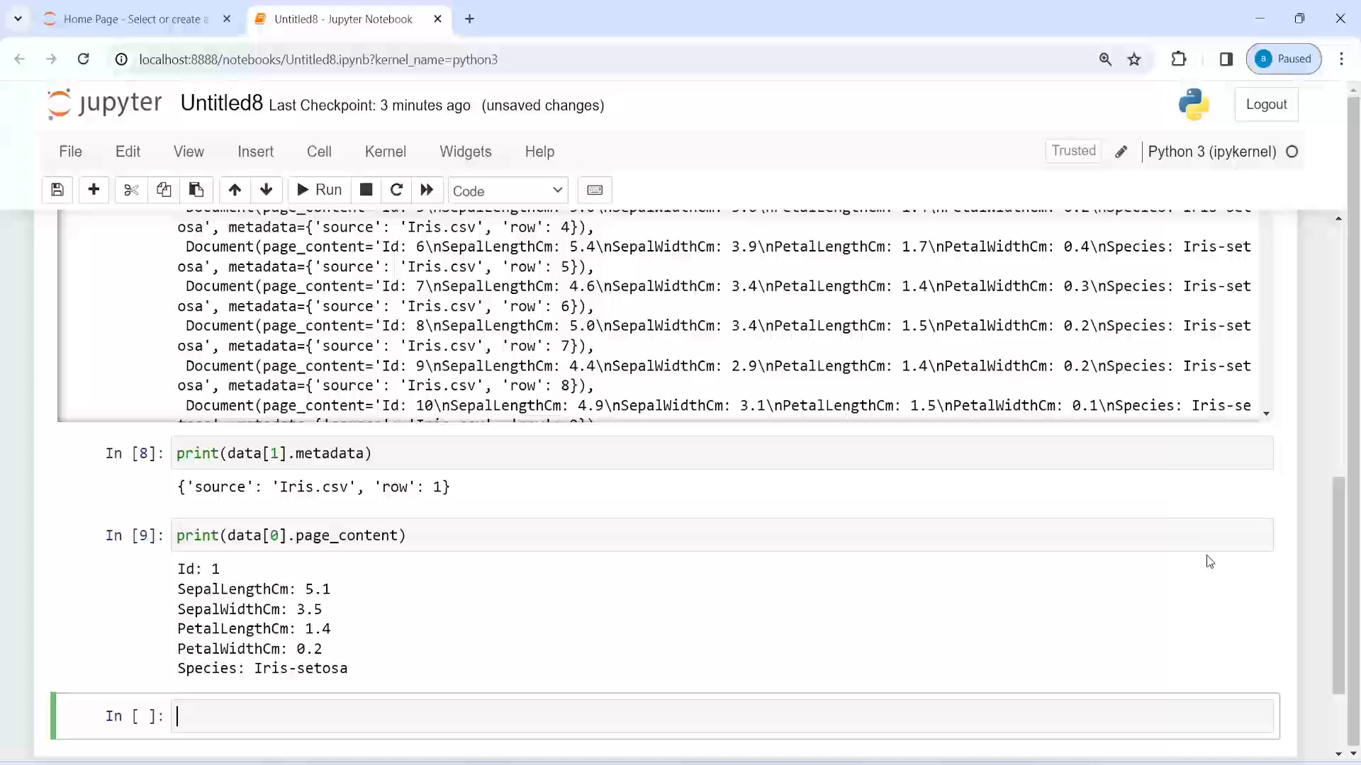
scroll("down", 3)
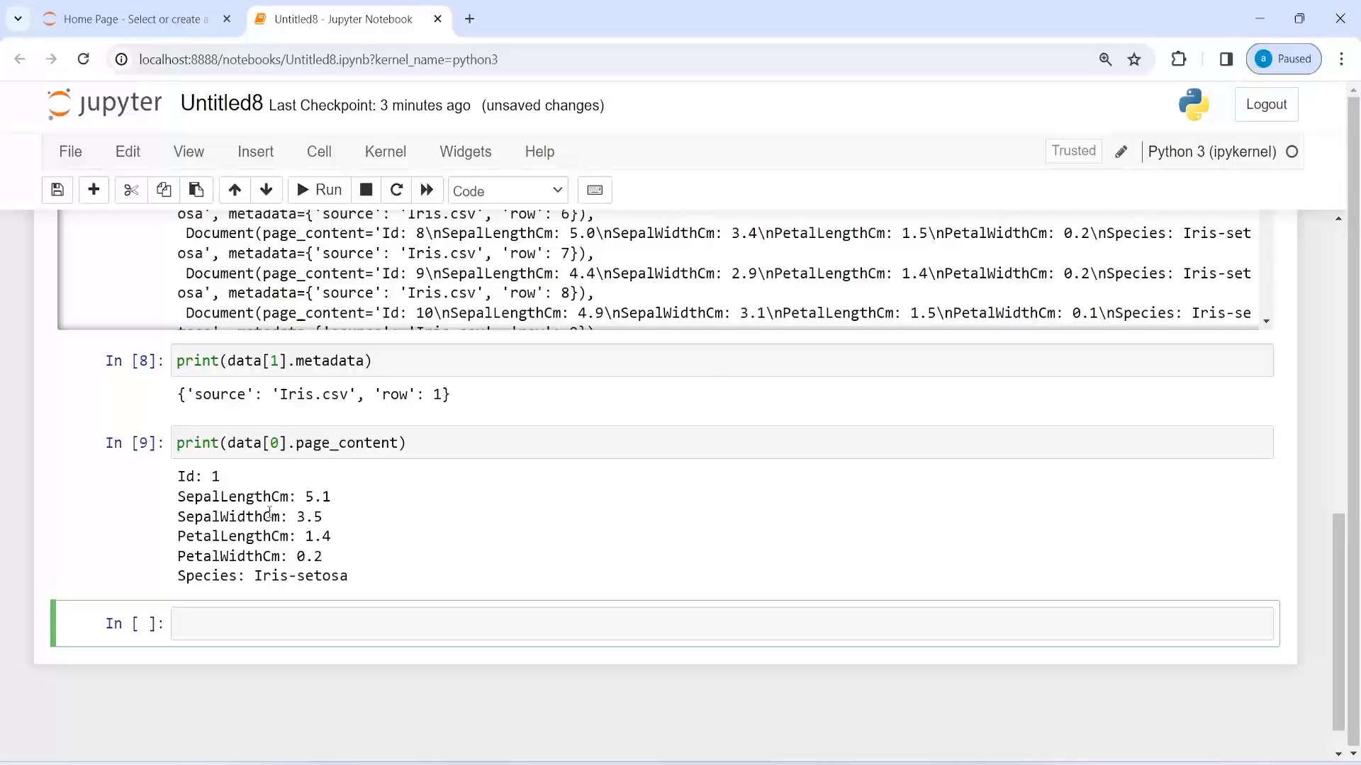
mouse_move(281, 539)
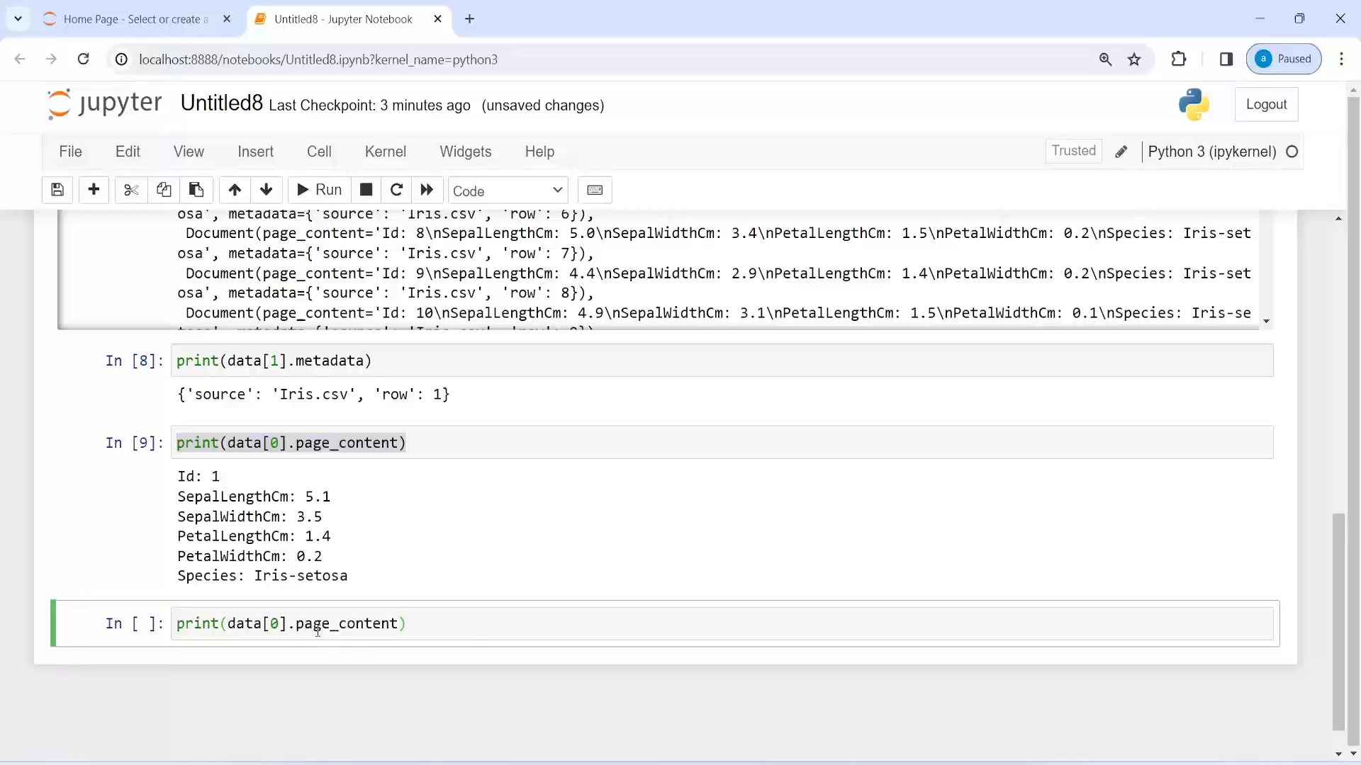
Change the copied cell's index to 1 to print data[1].page_content.
type("1")
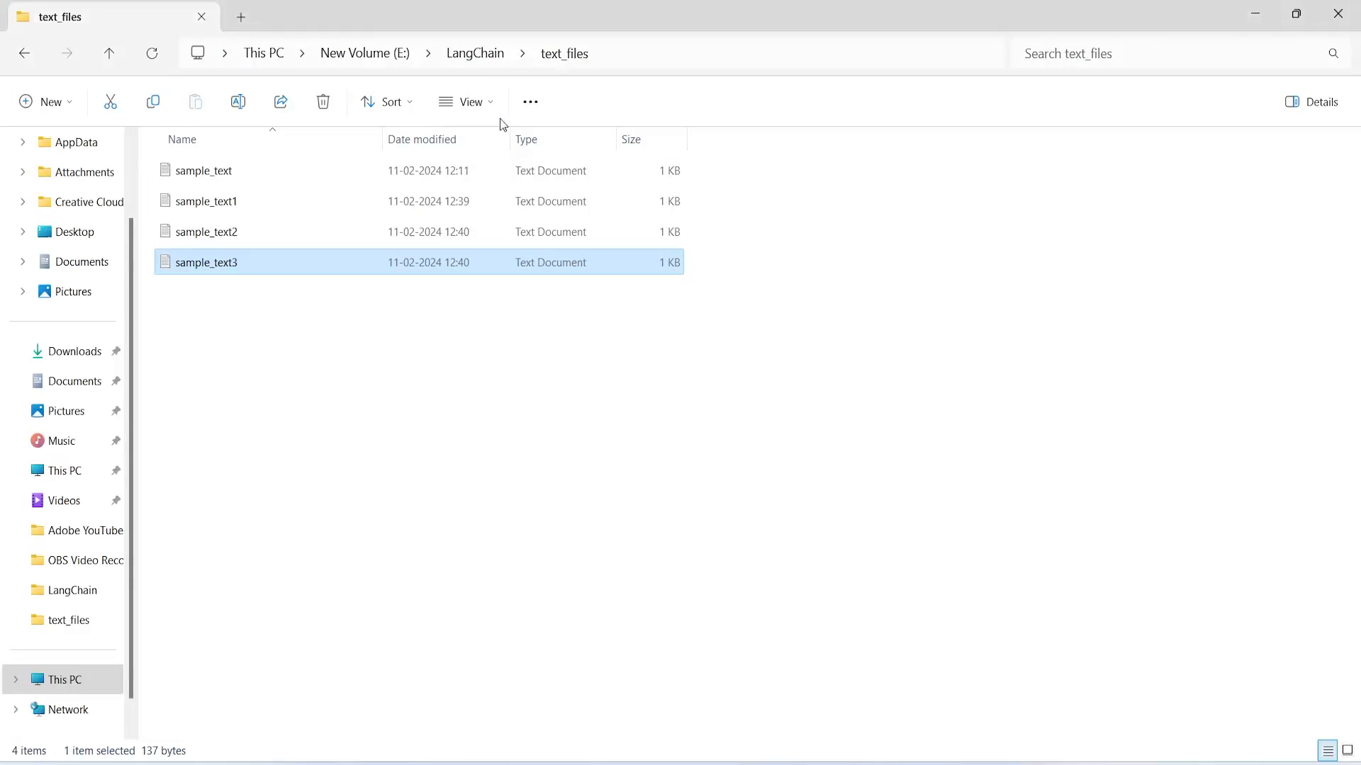
Navigate up to the LangChain folder and open the Iris file in Excel.
left_click(474, 54)
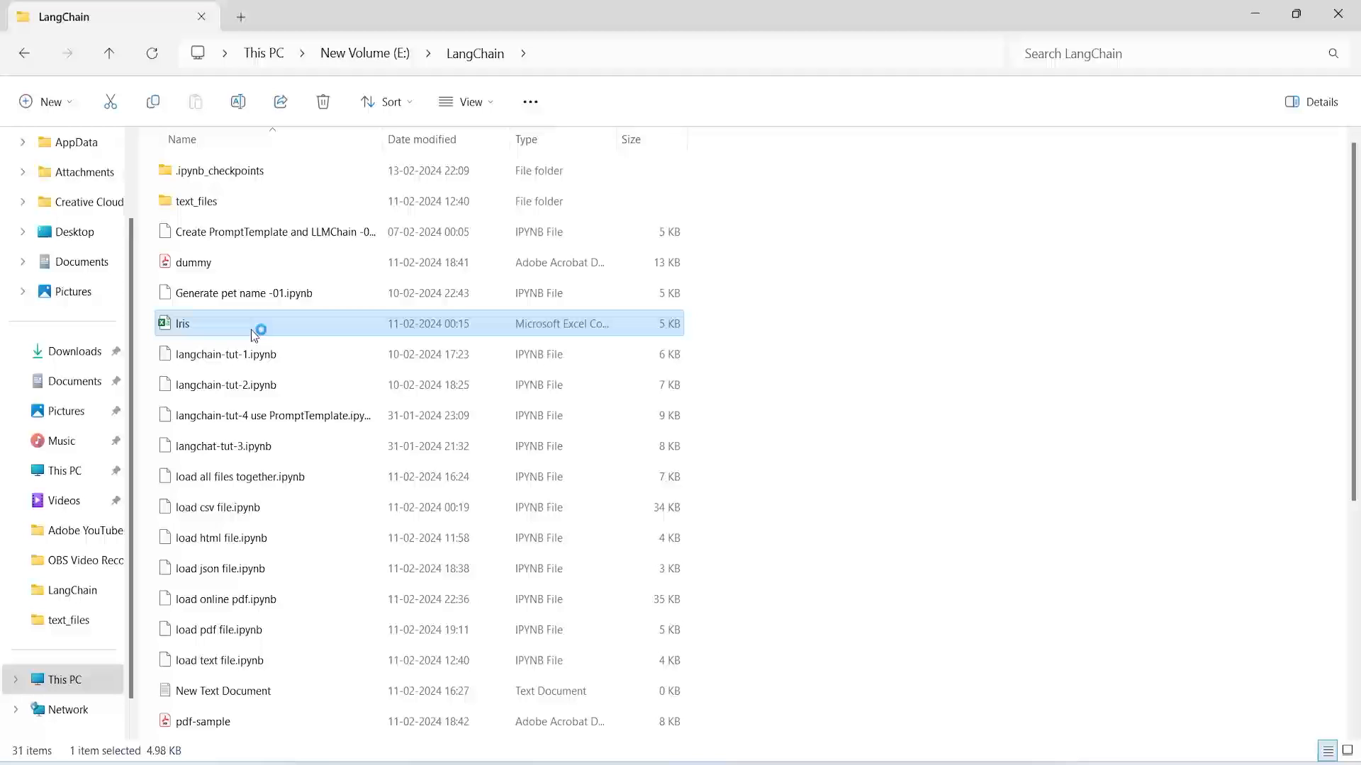
double_click(181, 323)
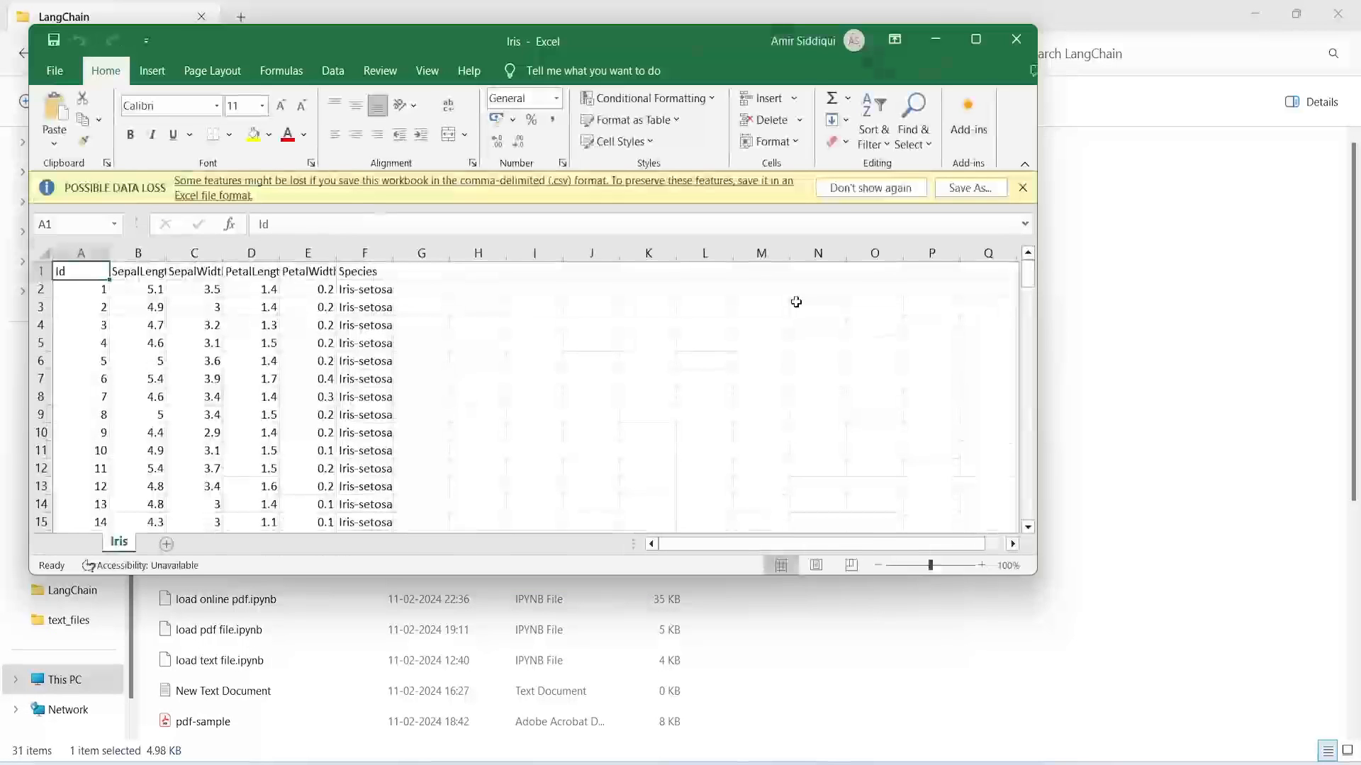
Maximize the Excel window and autofit column E to fit PetalWidthCm.
left_click(974, 39)
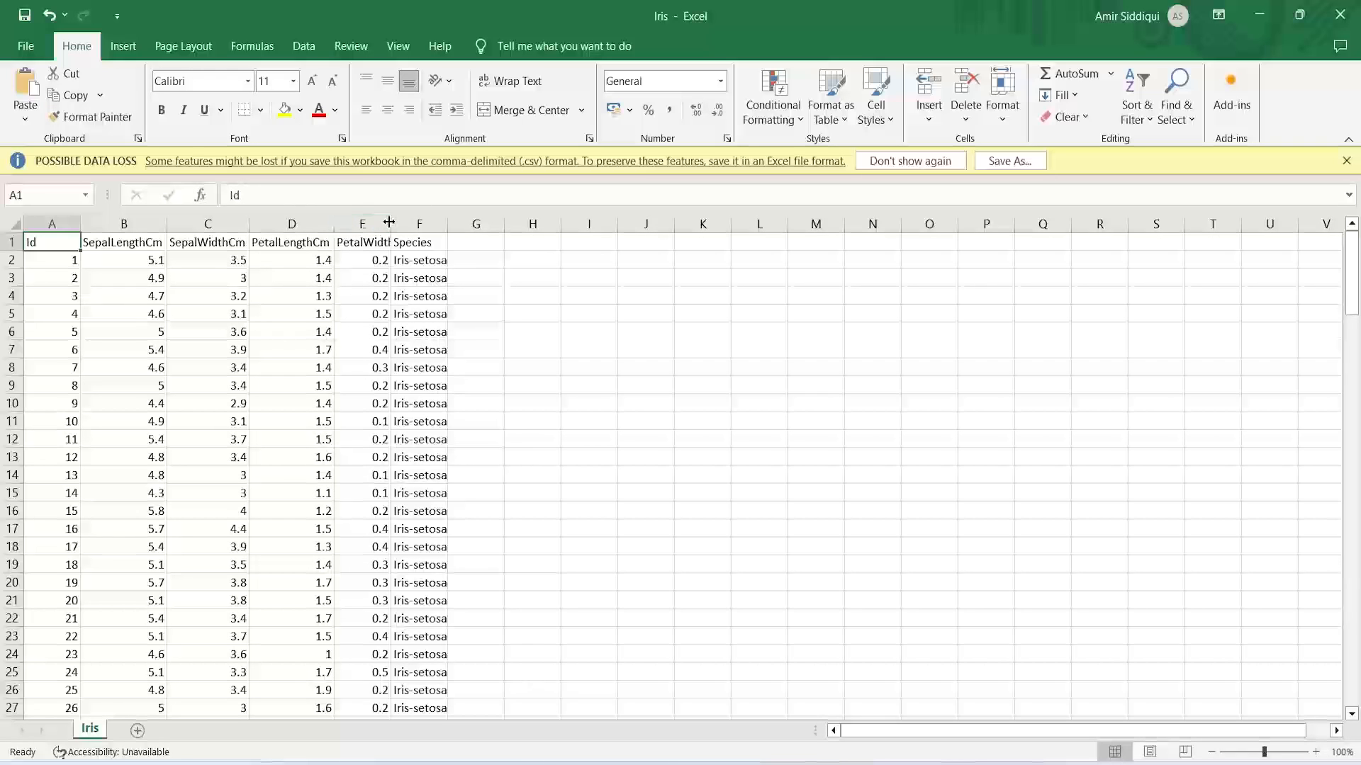
double_click(388, 222)
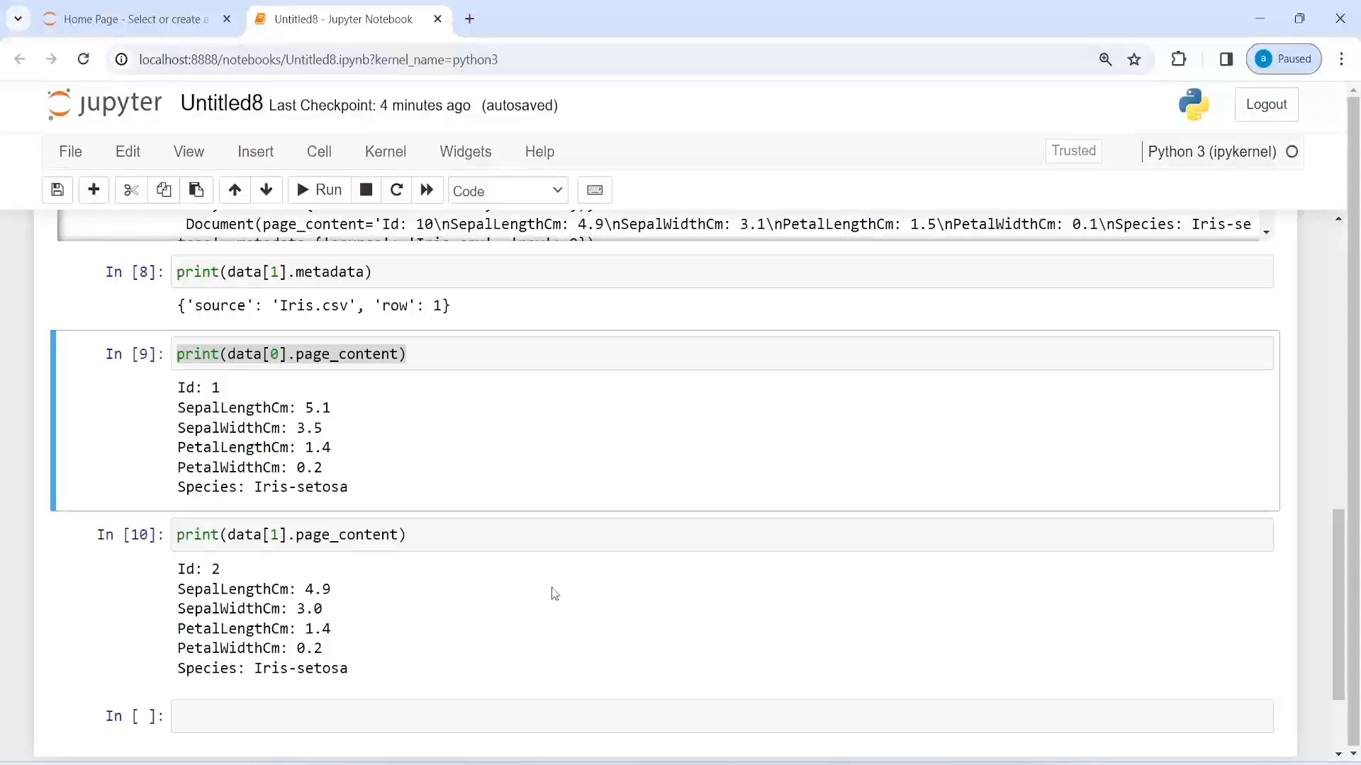
mouse_move(295, 401)
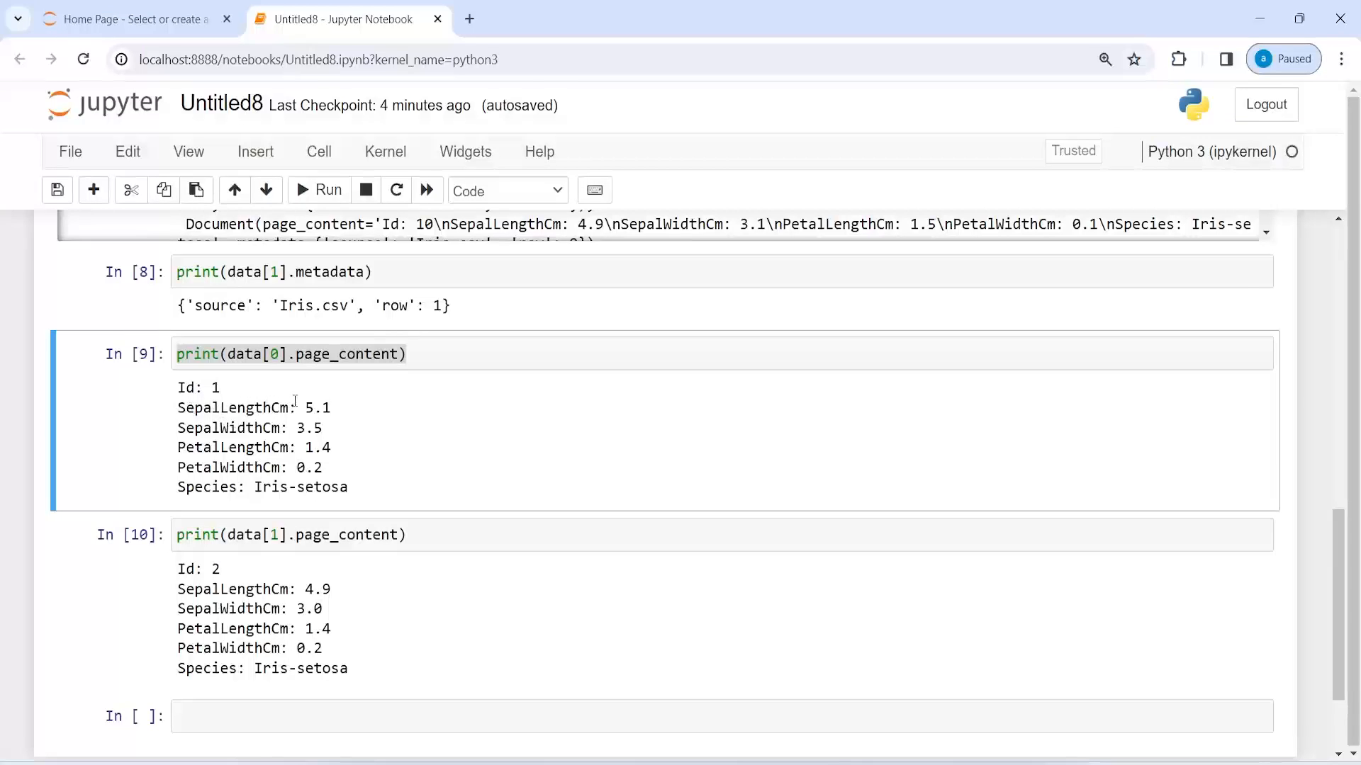